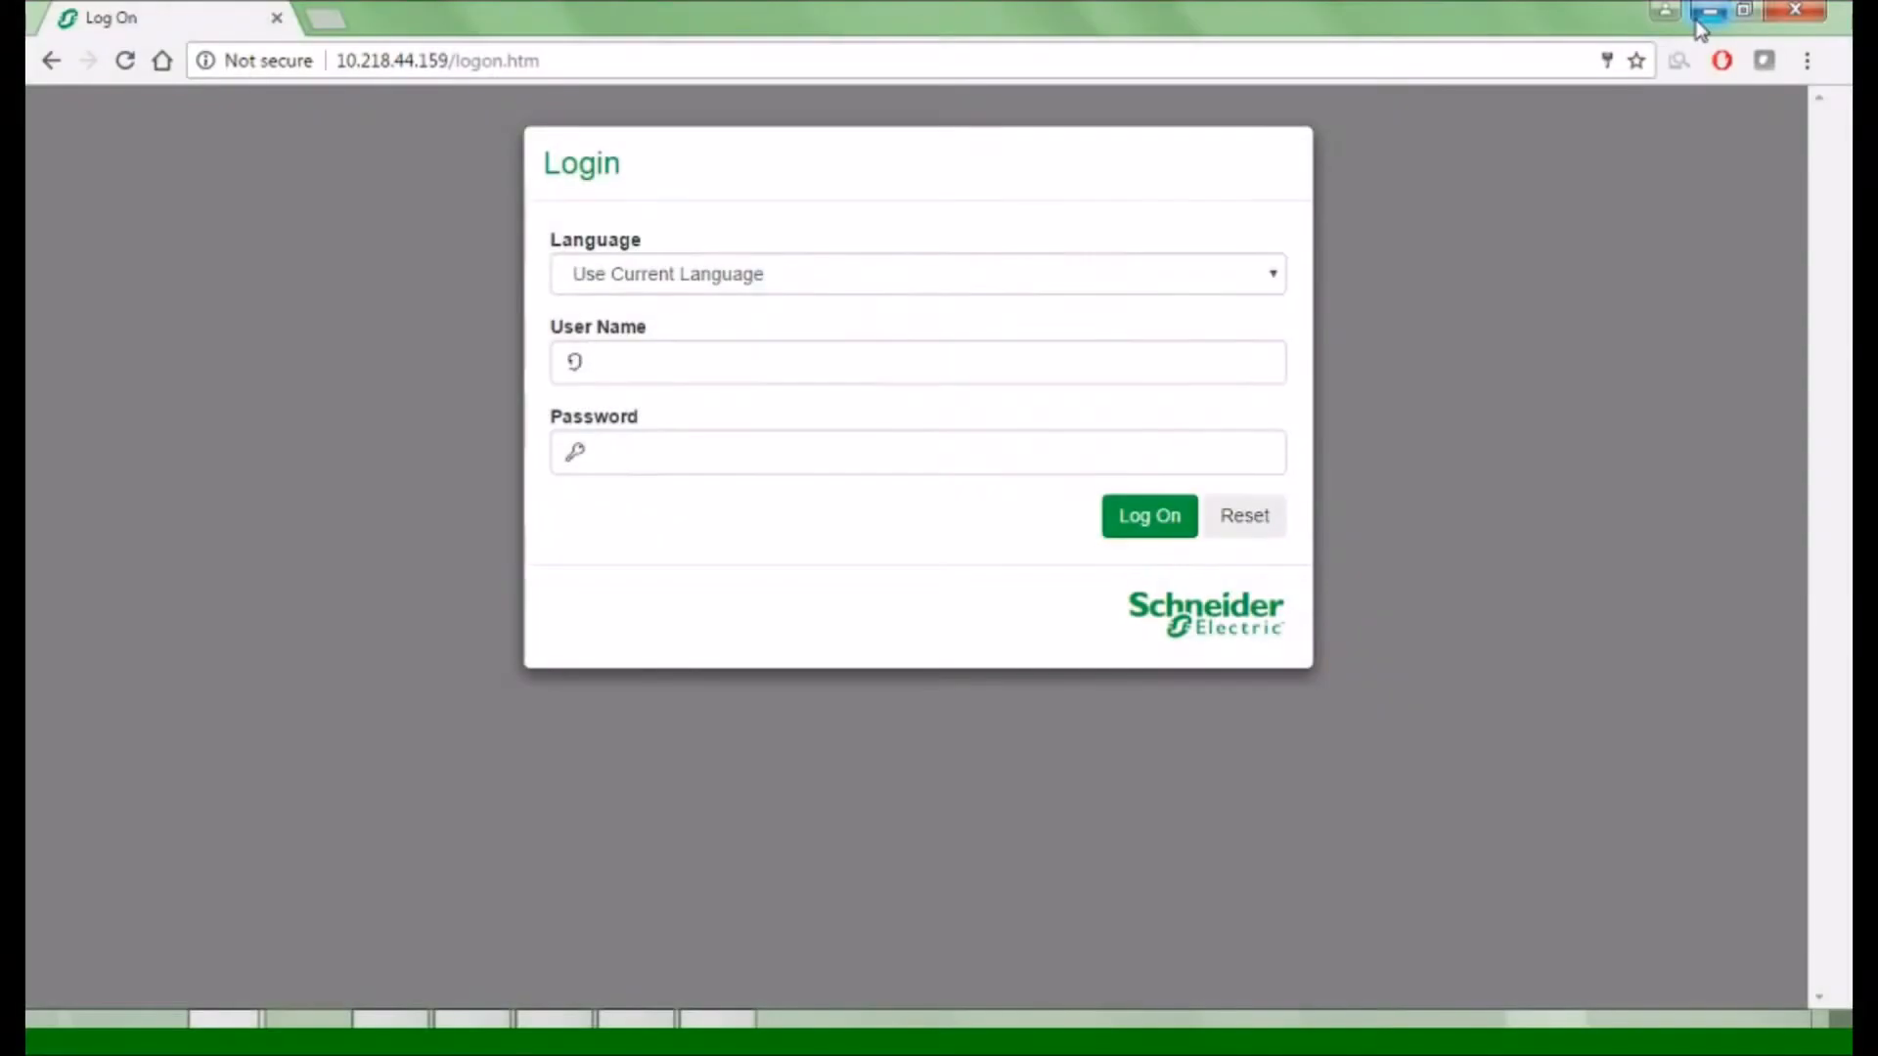
- Log on to the Network Management Card with user name 'apc'
left_click(917, 362)
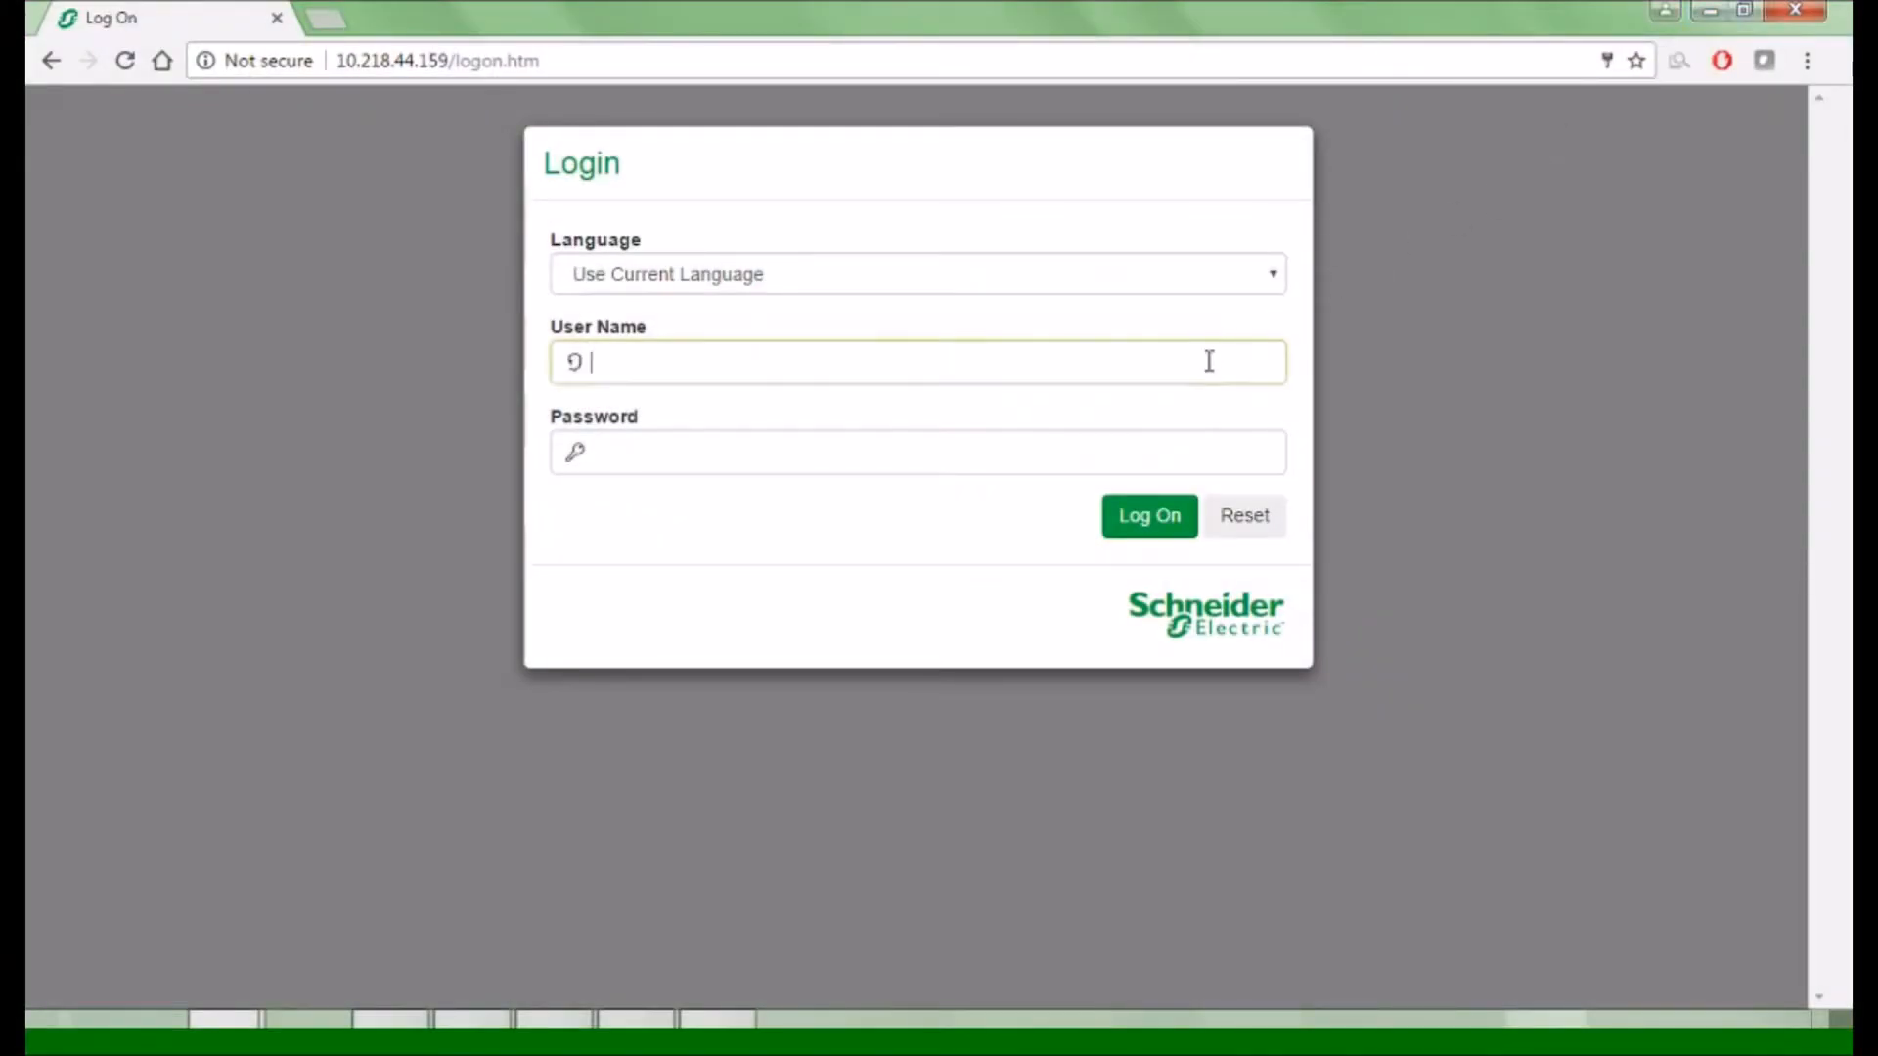
type("apc")
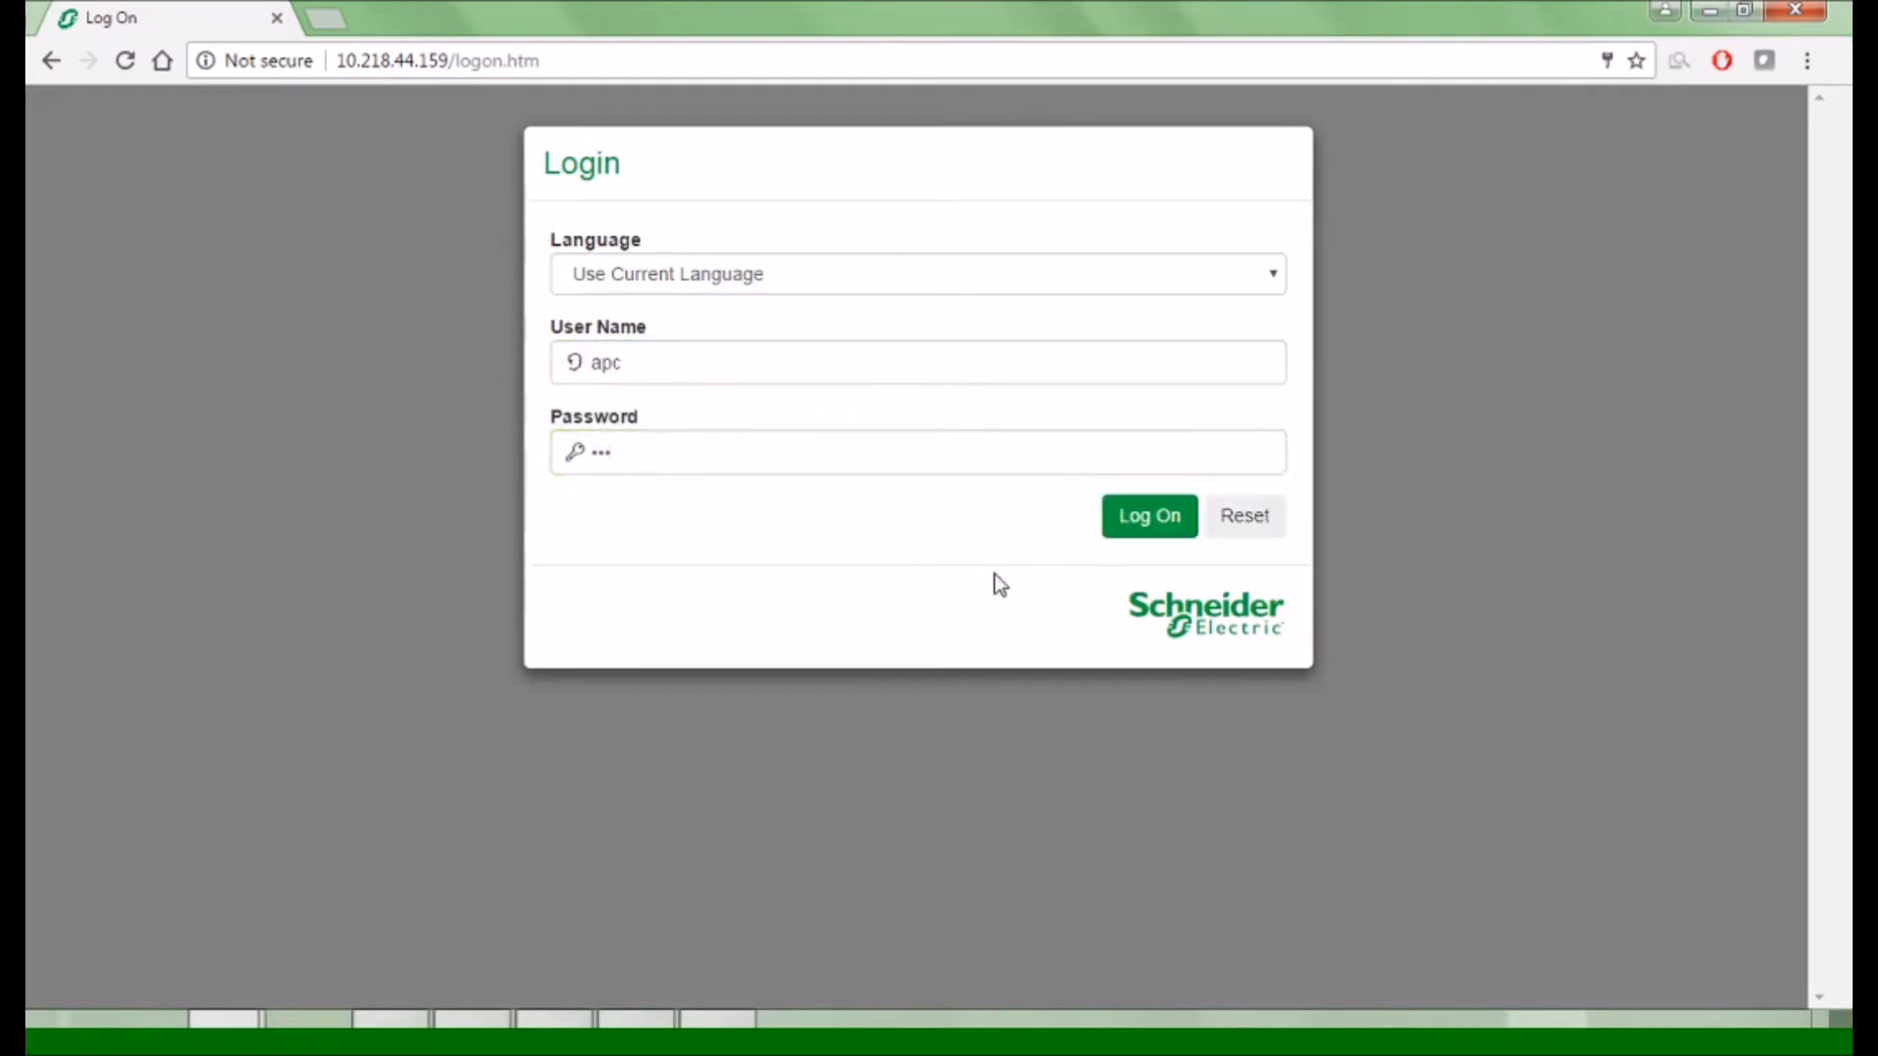
left_click(1147, 516)
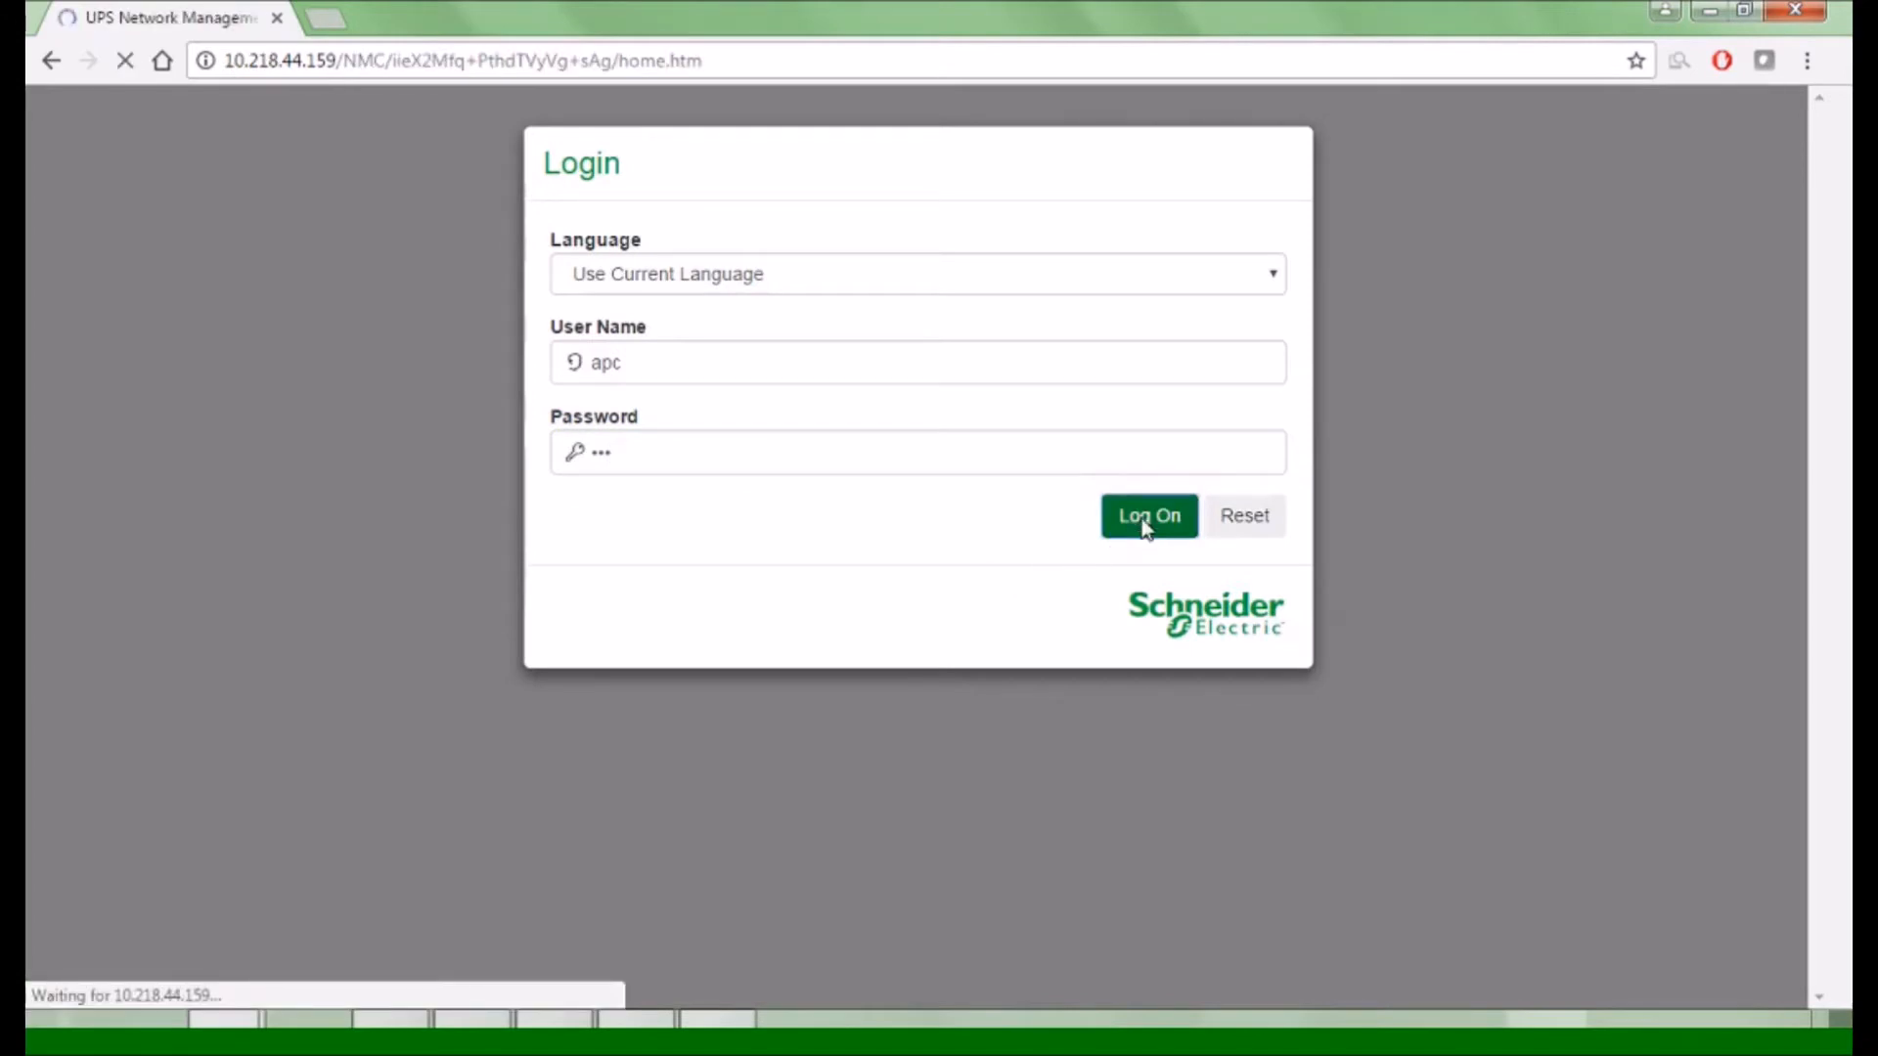
- Go to Configuration > Notification > Event Actions > By Event and list Diagnostics events
left_click(1147, 515)
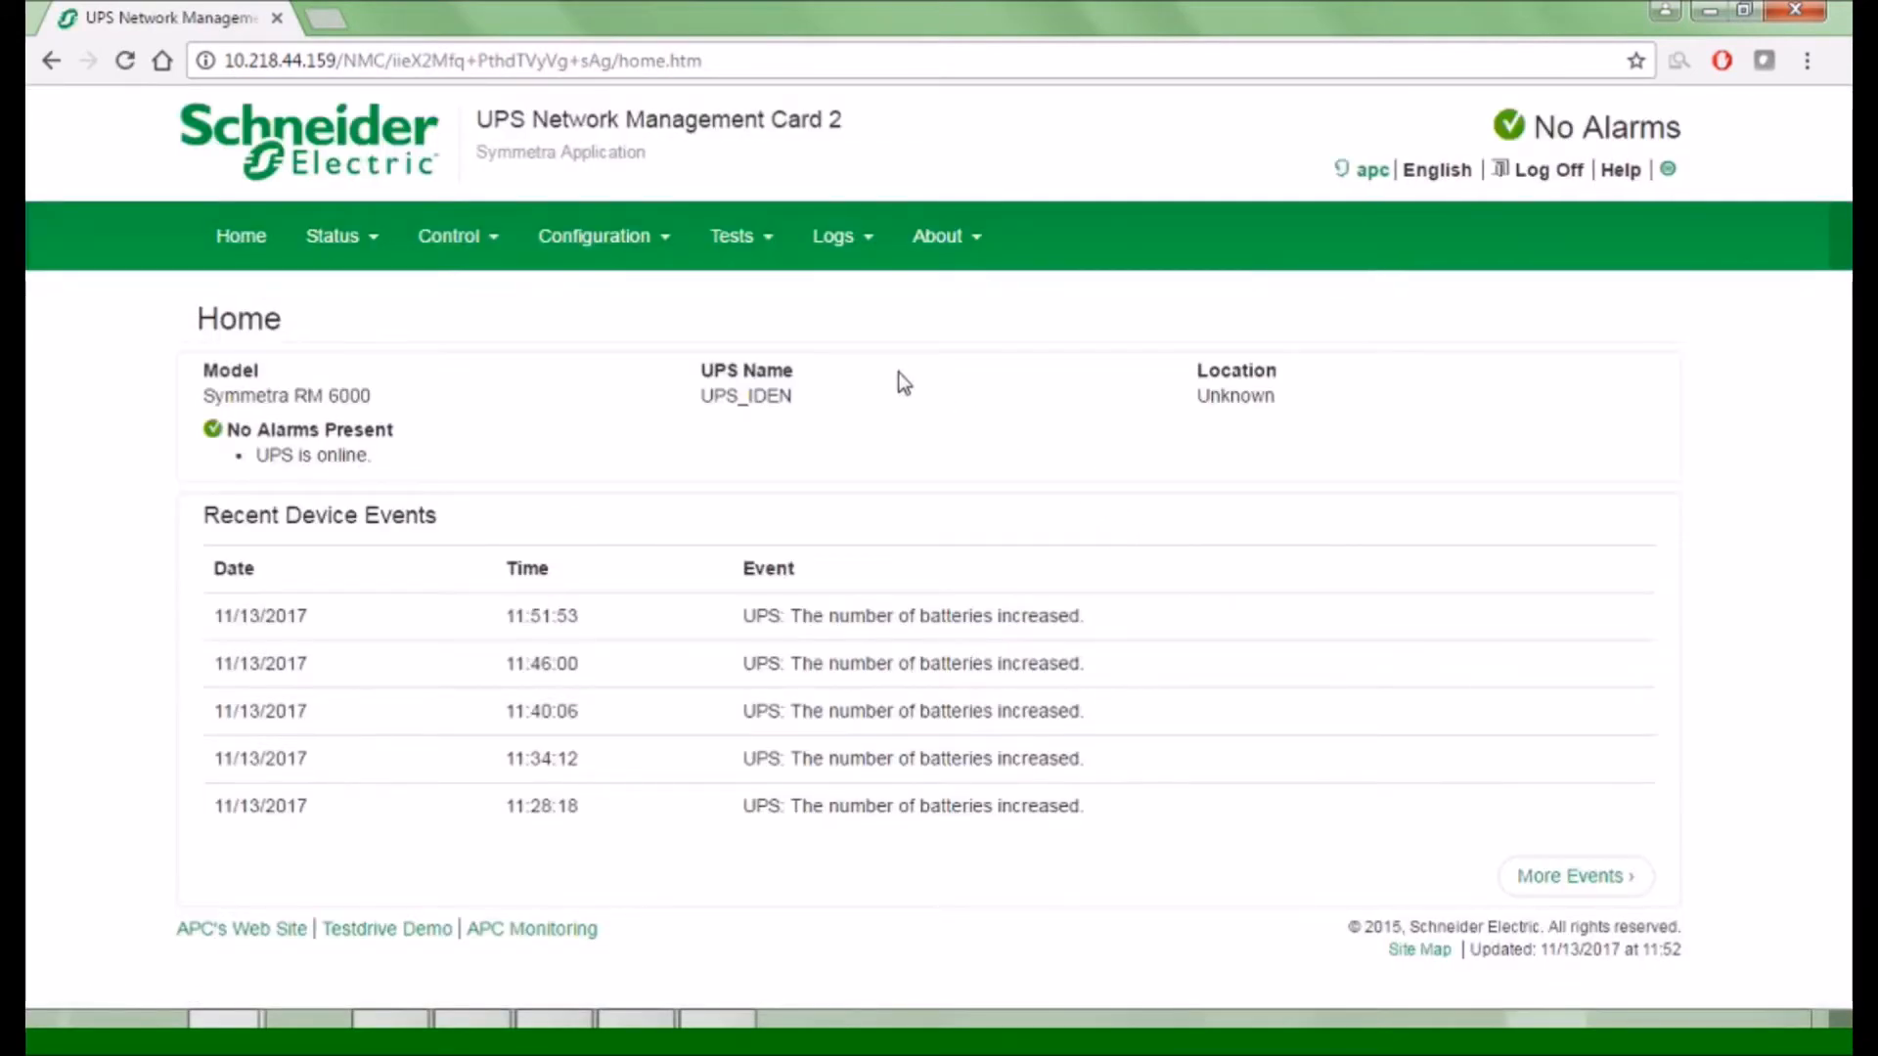
left_click(593, 235)
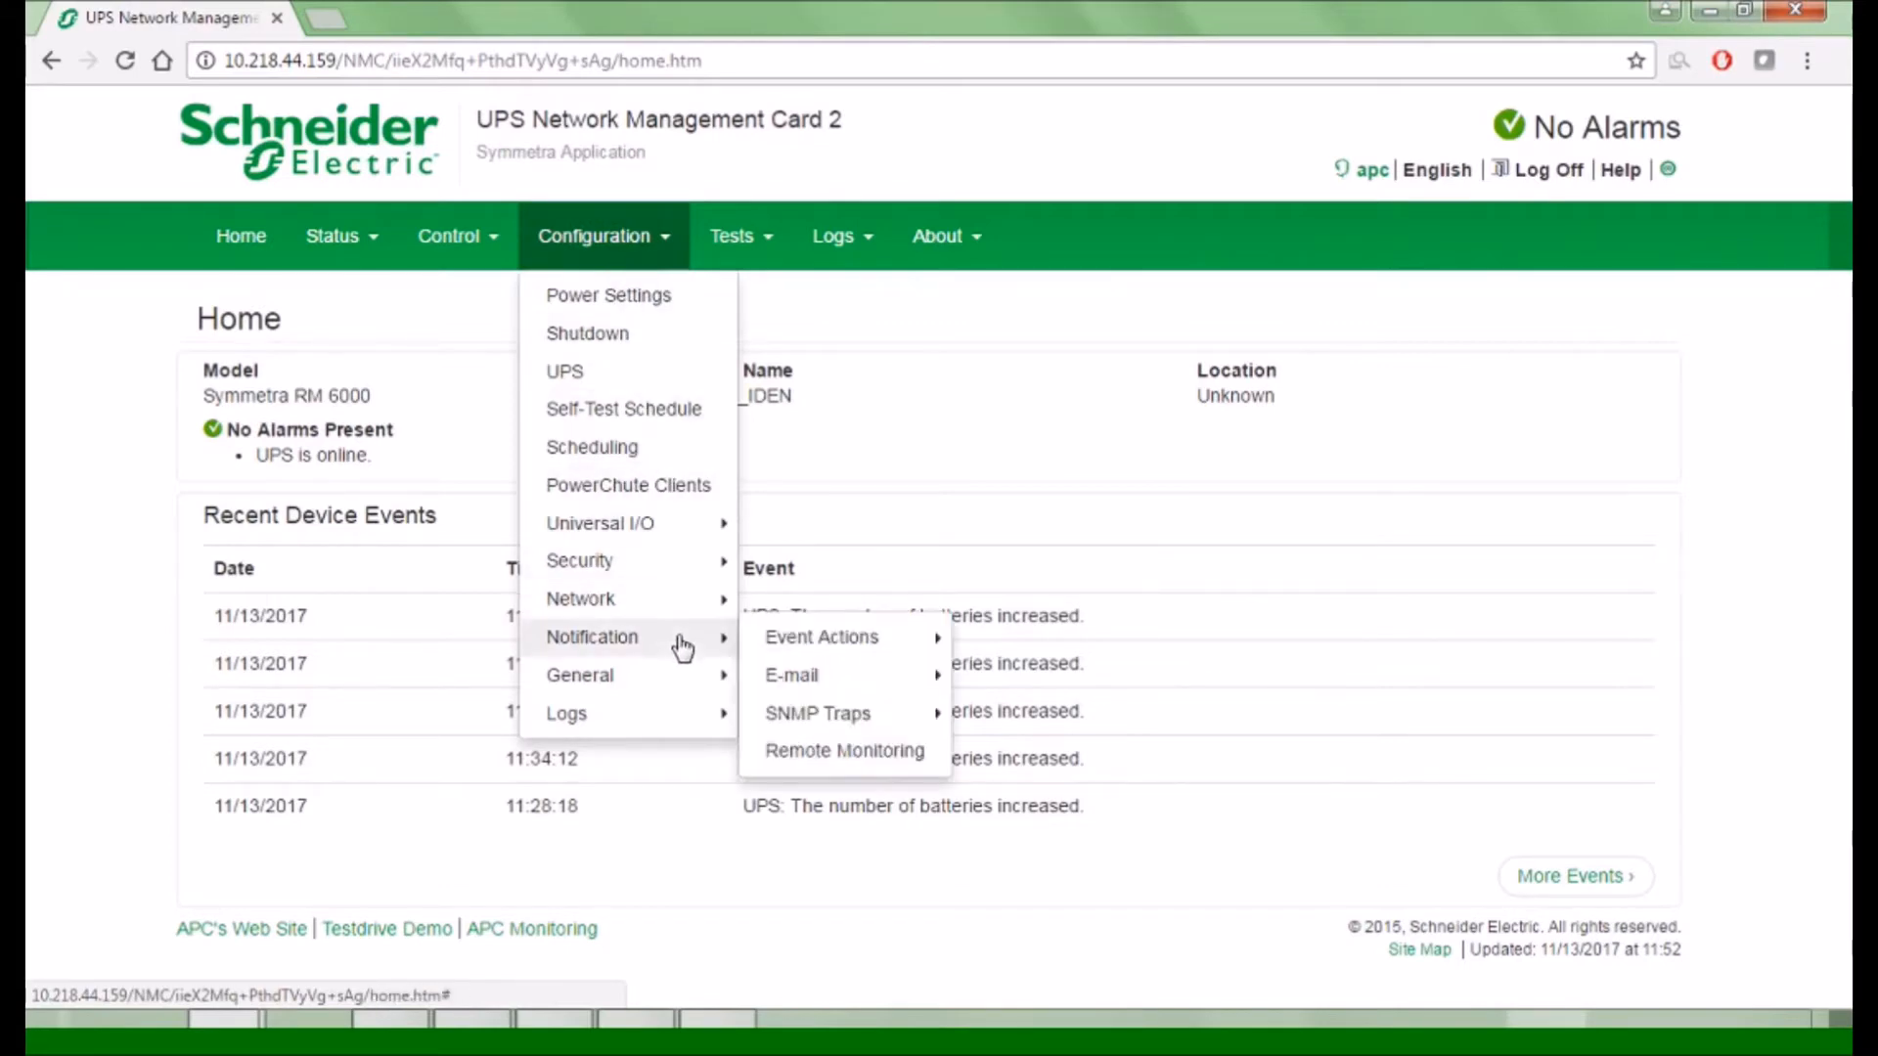
mouse_move(822, 635)
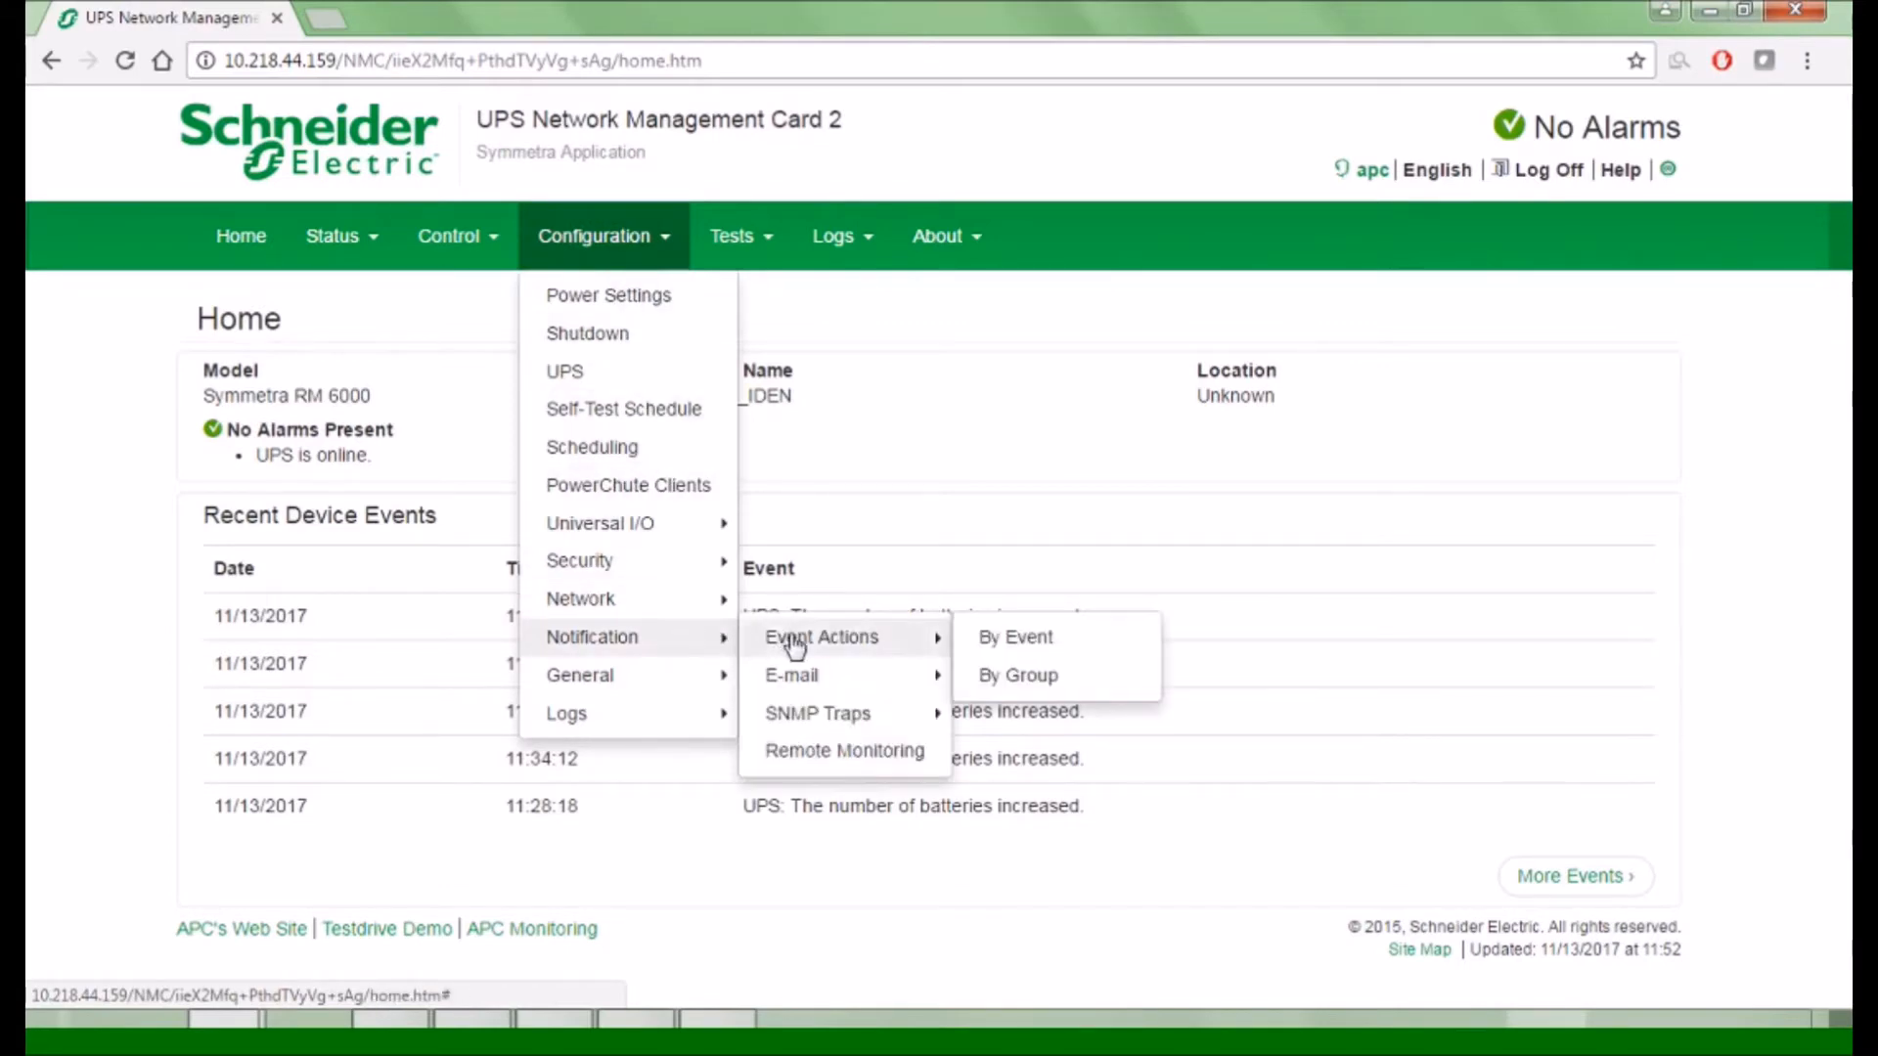
left_click(1014, 635)
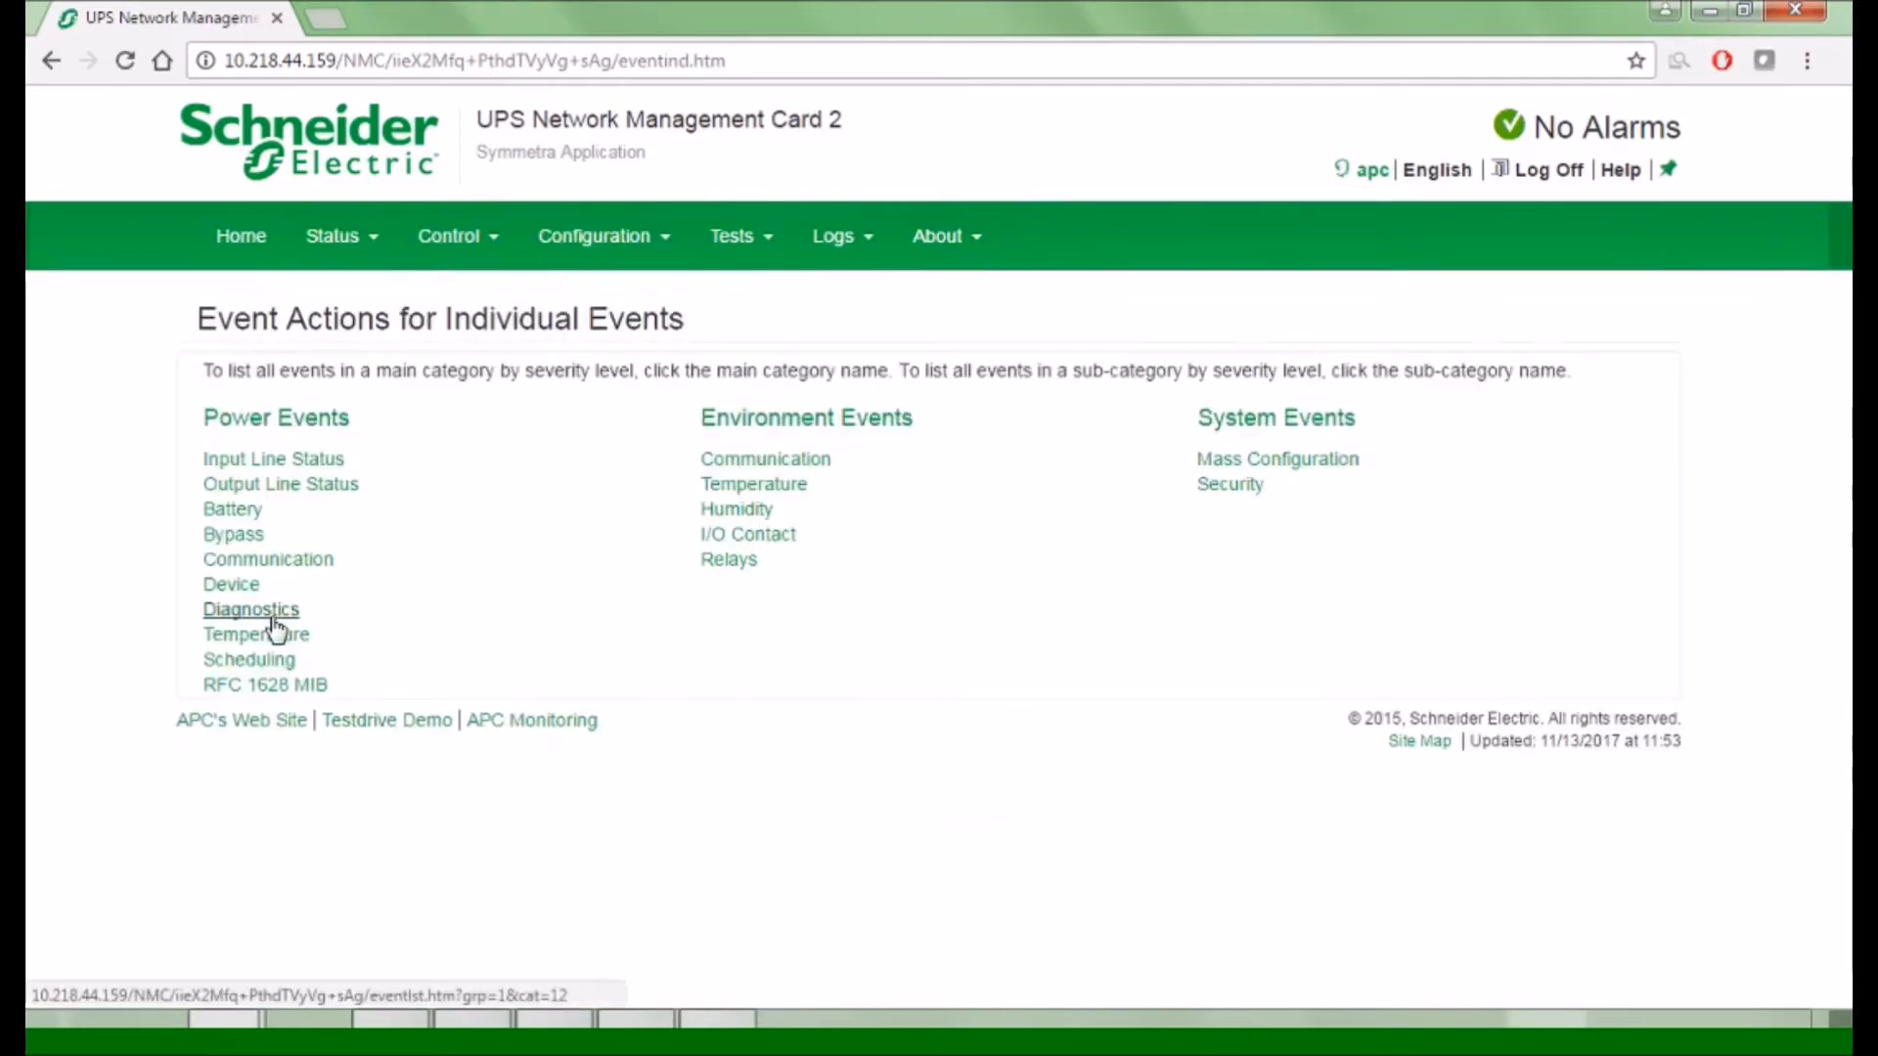
left_click(251, 610)
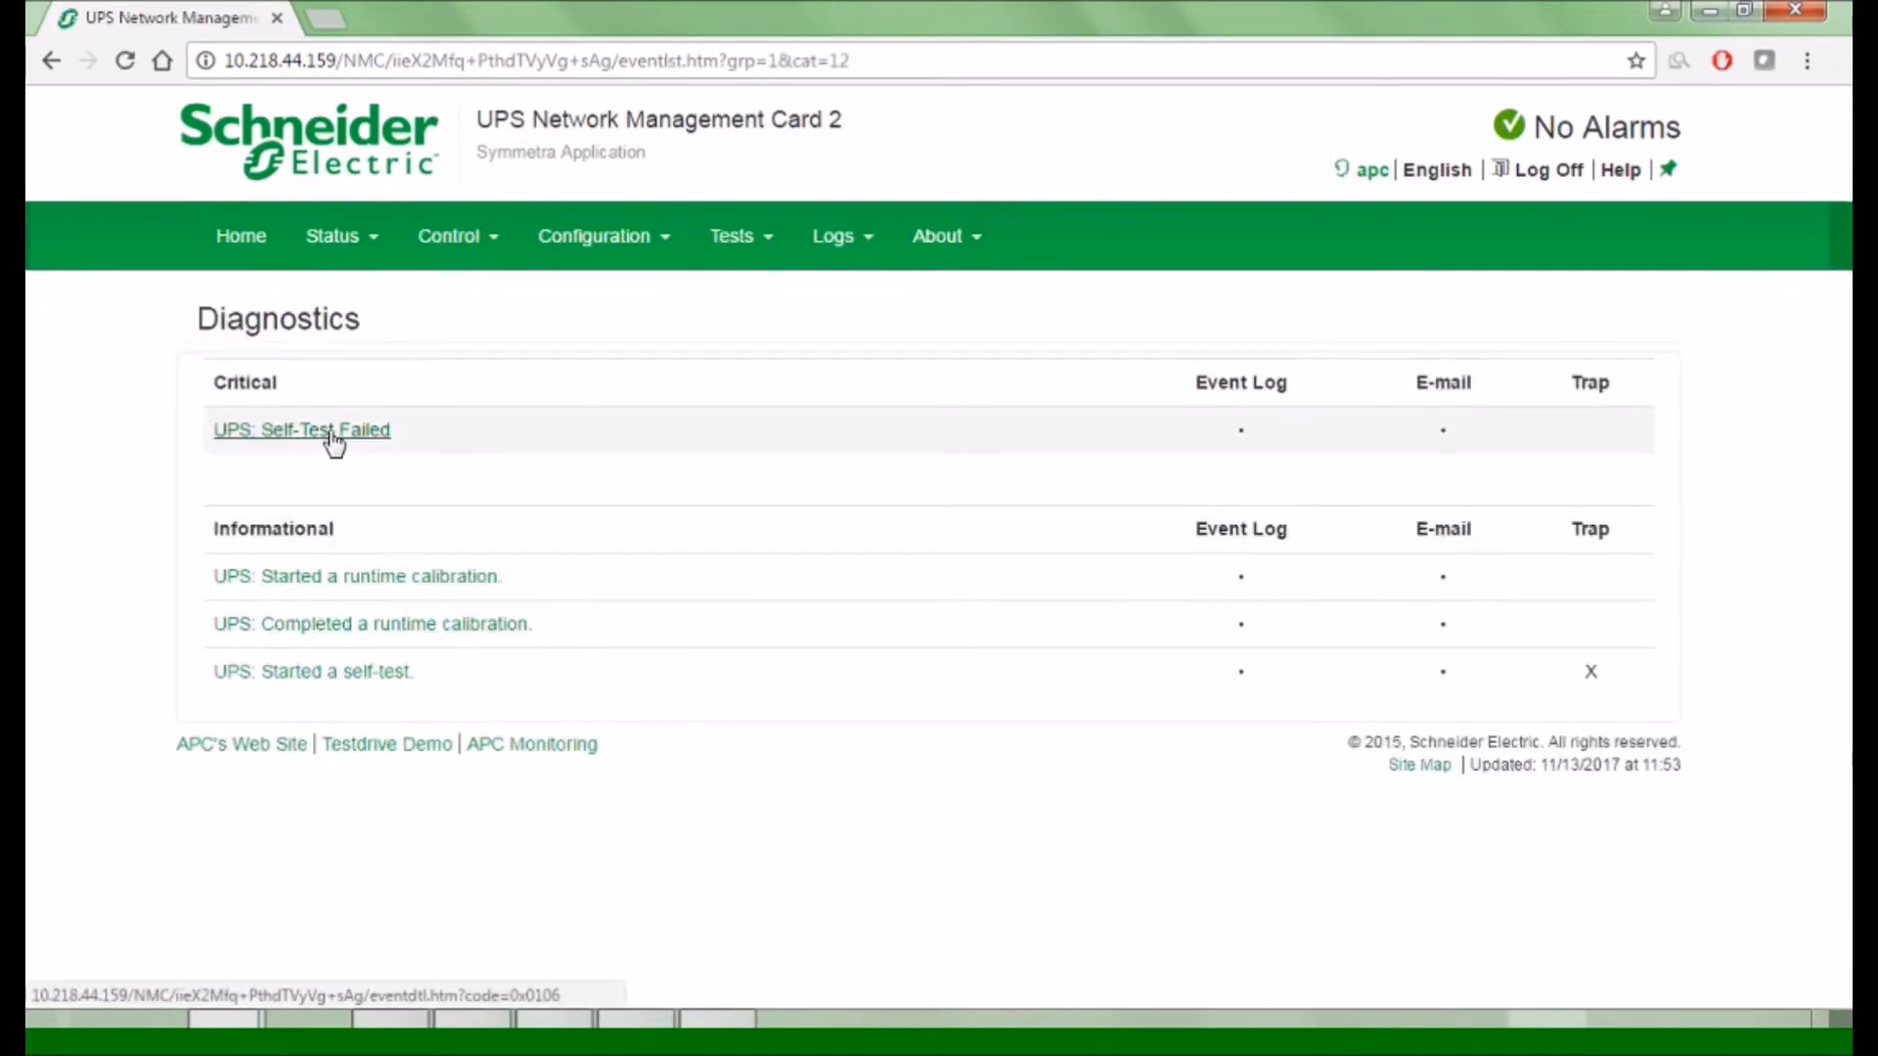
- Open Self-Test Failed details and use clearing event code 0x0105 in the page address
left_click(300, 428)
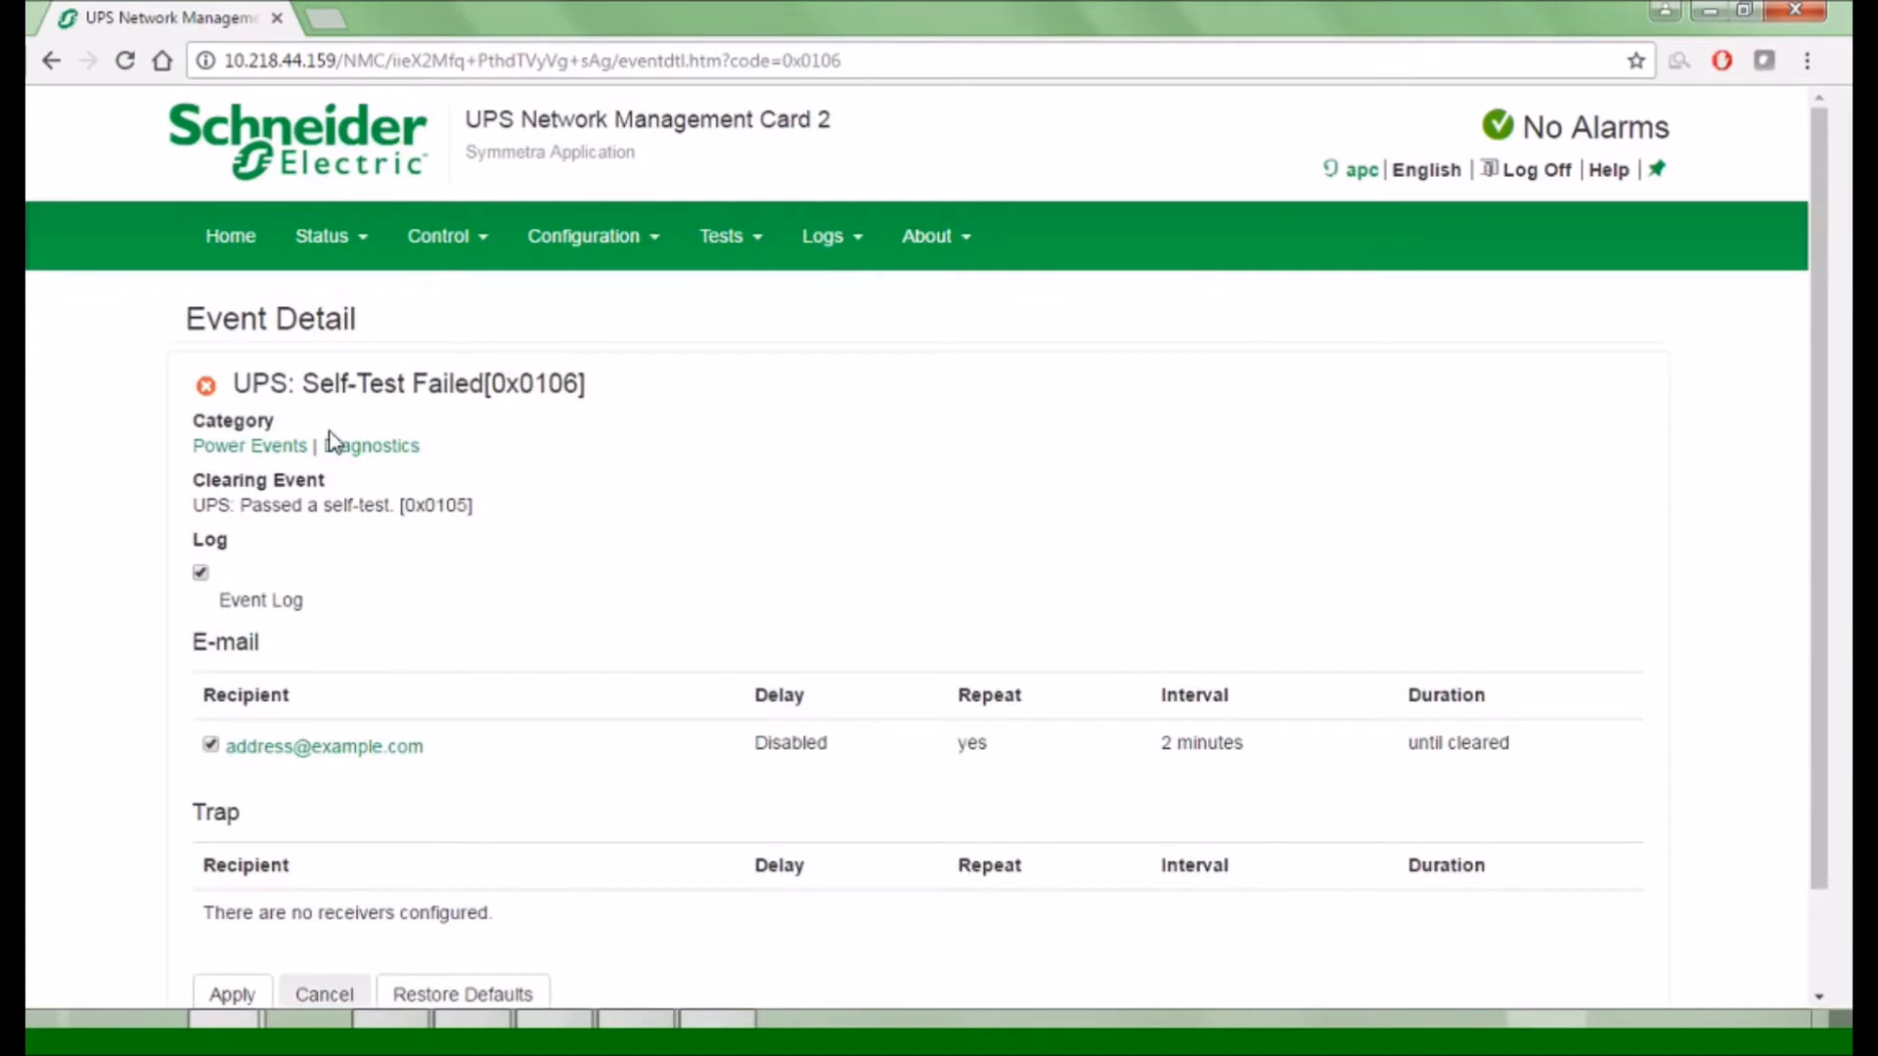
mouse_move(288, 505)
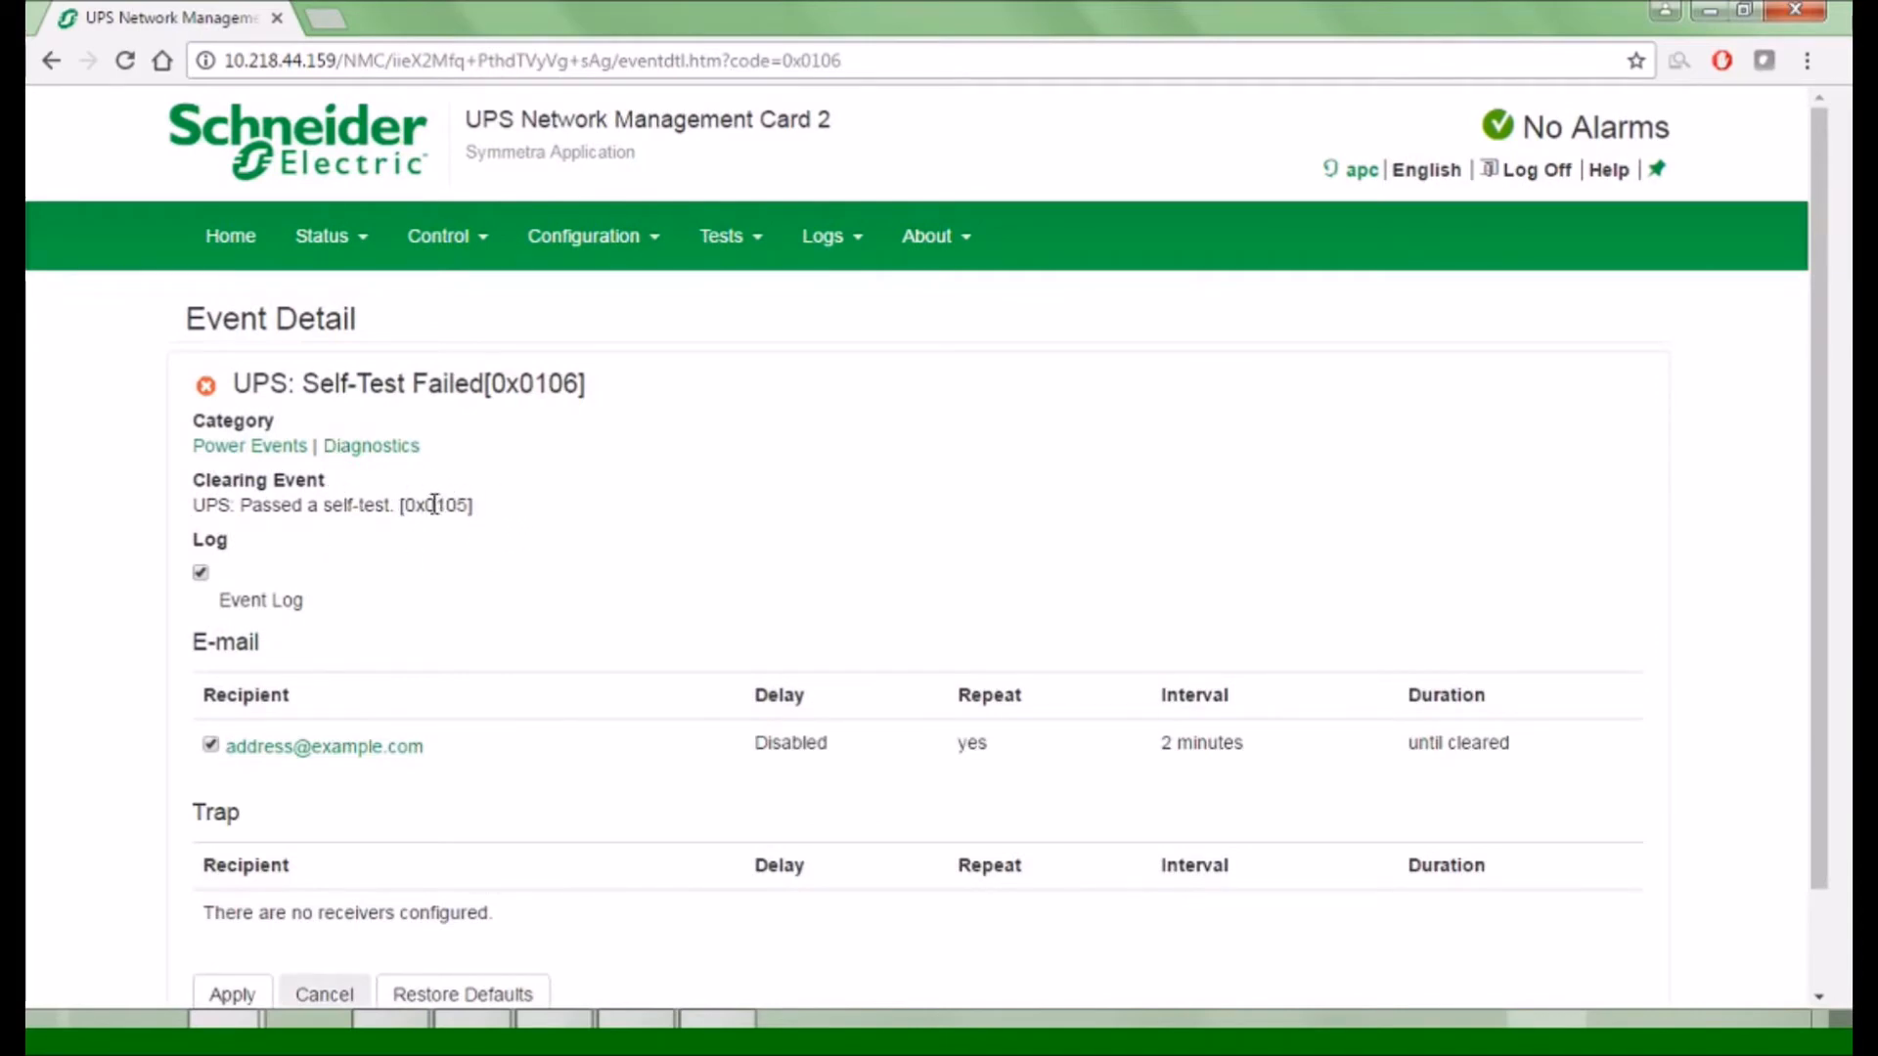
double_click(434, 506)
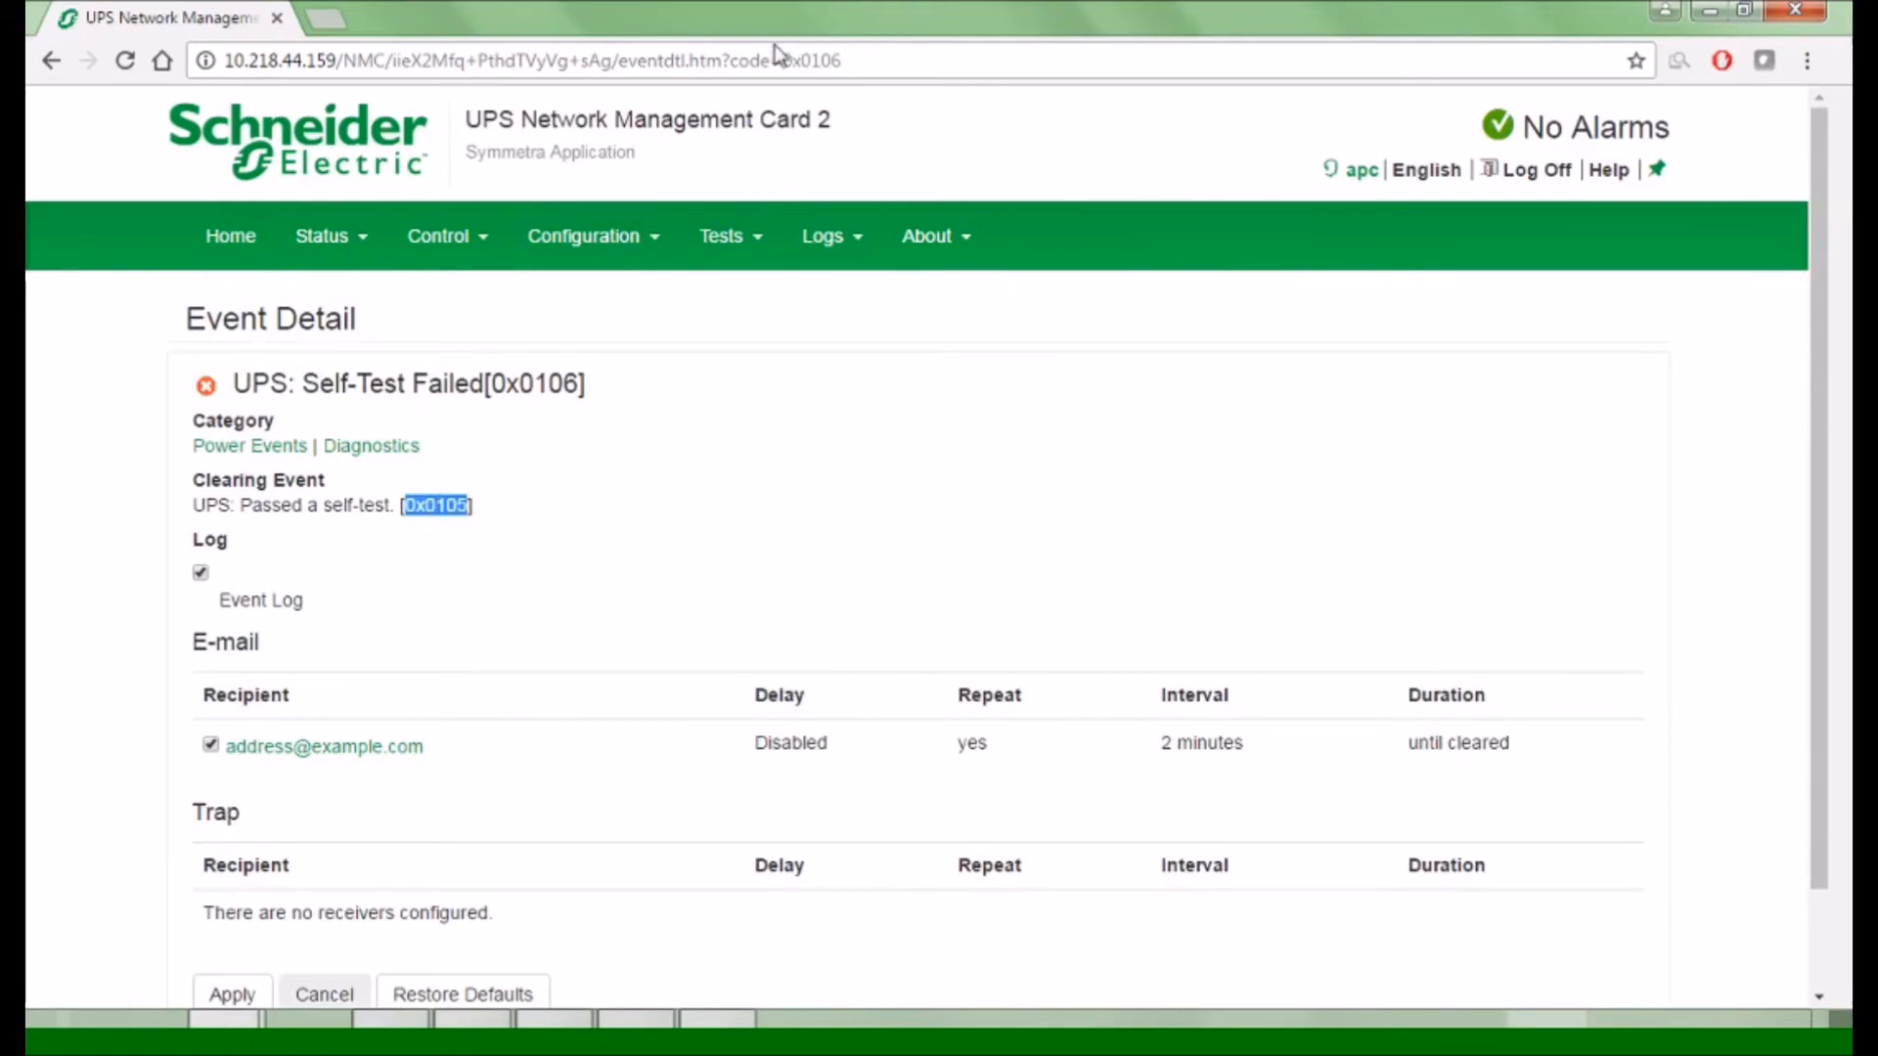
left_click(533, 60)
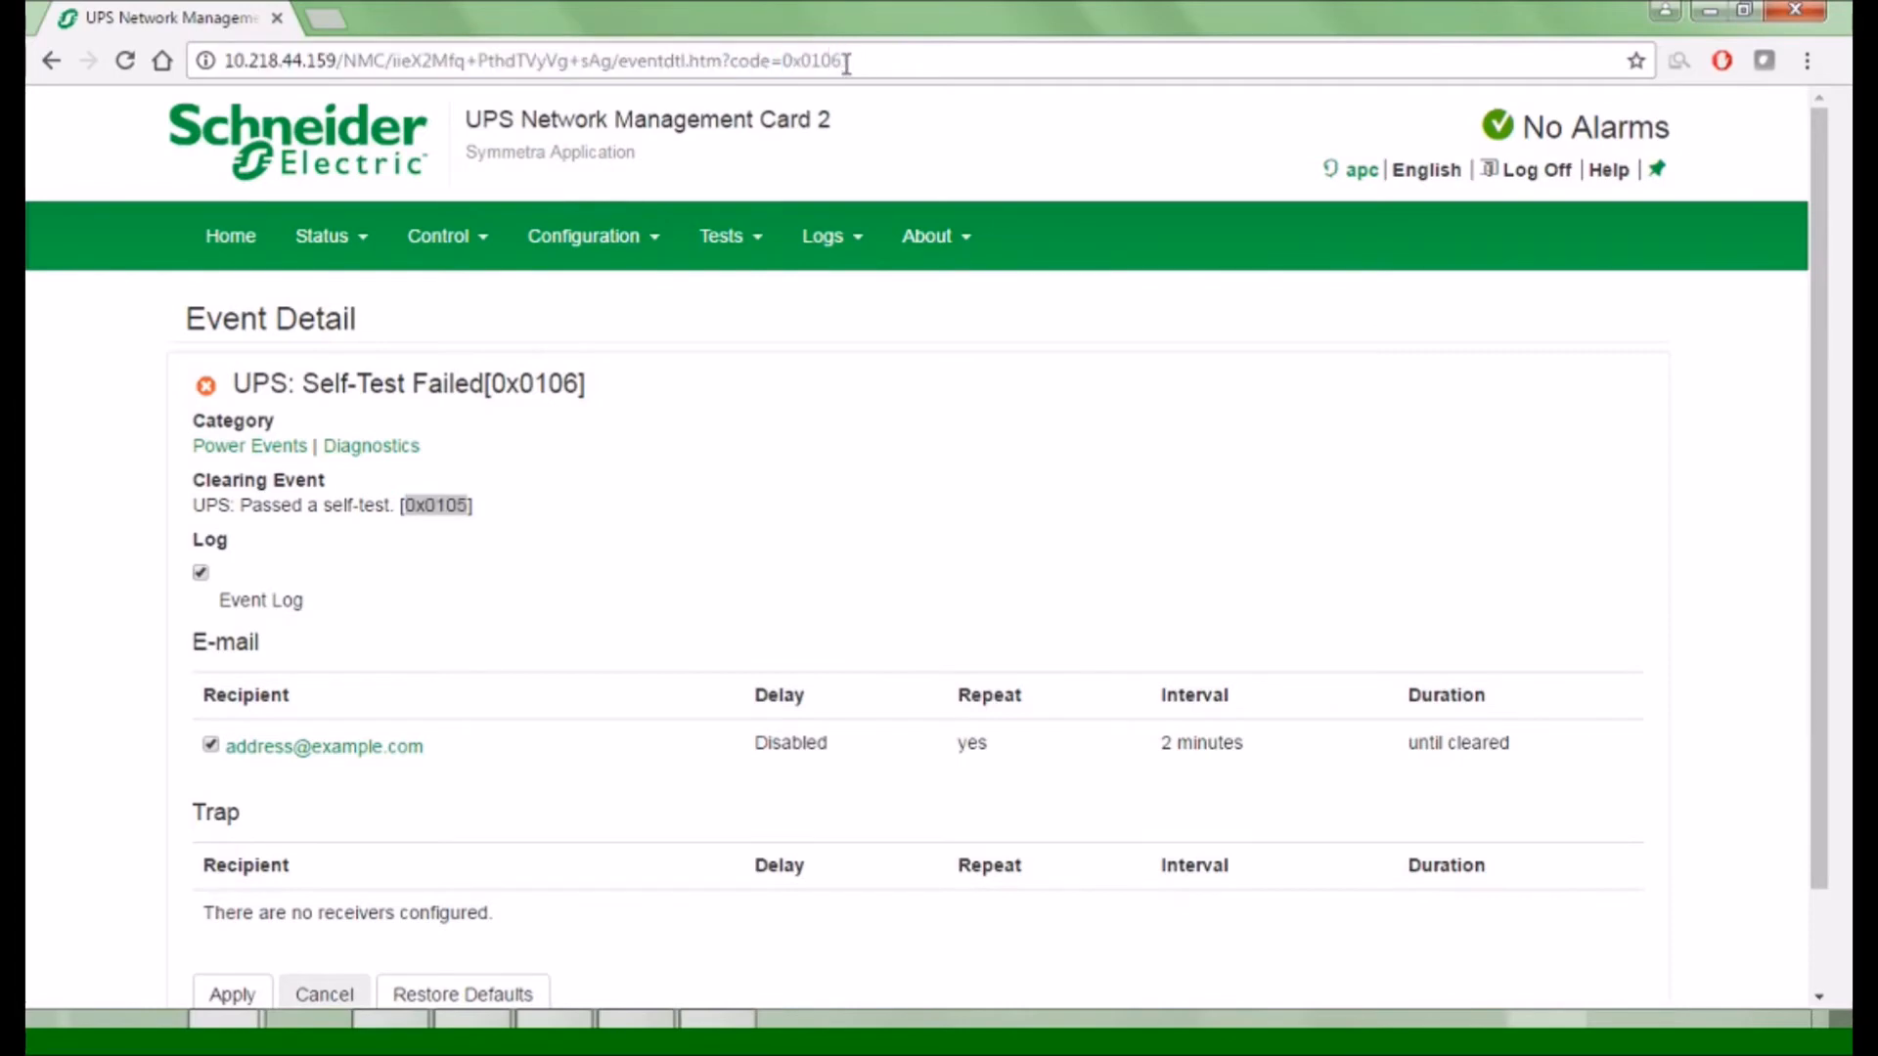
right_click(826, 60)
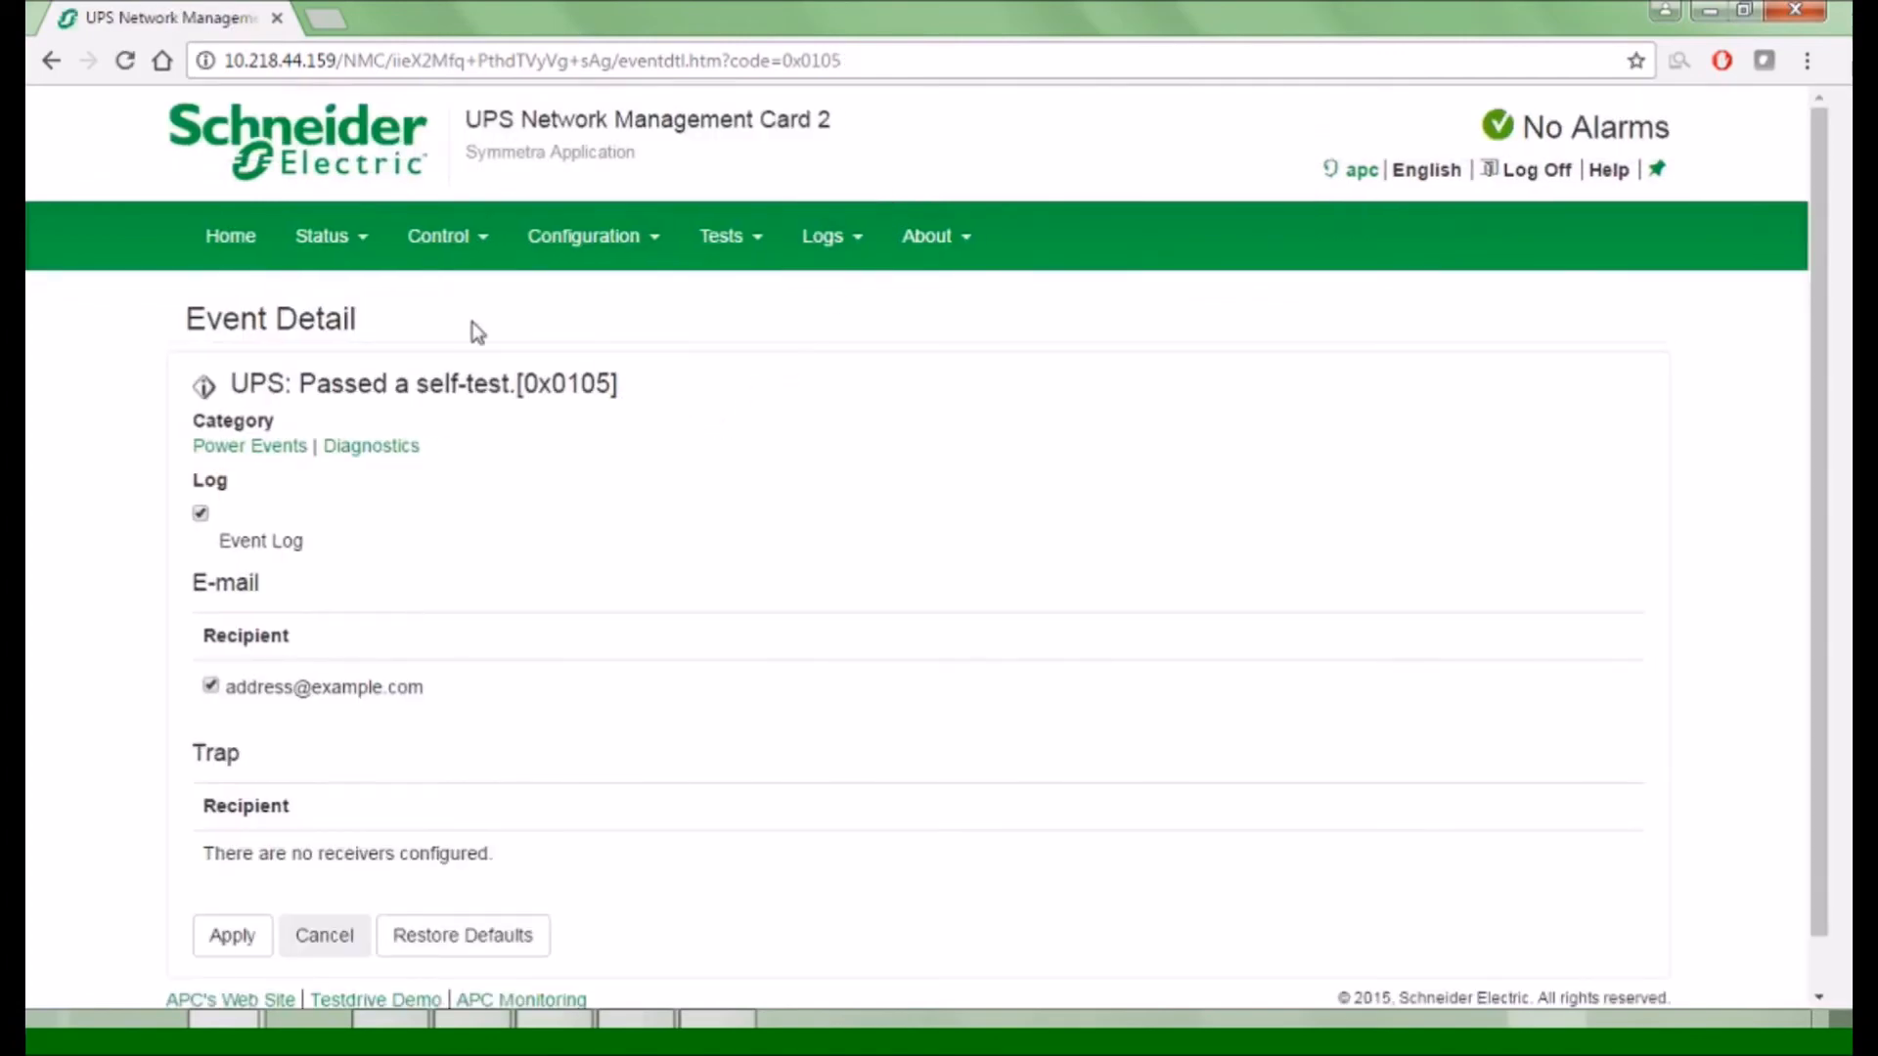
mouse_move(551, 359)
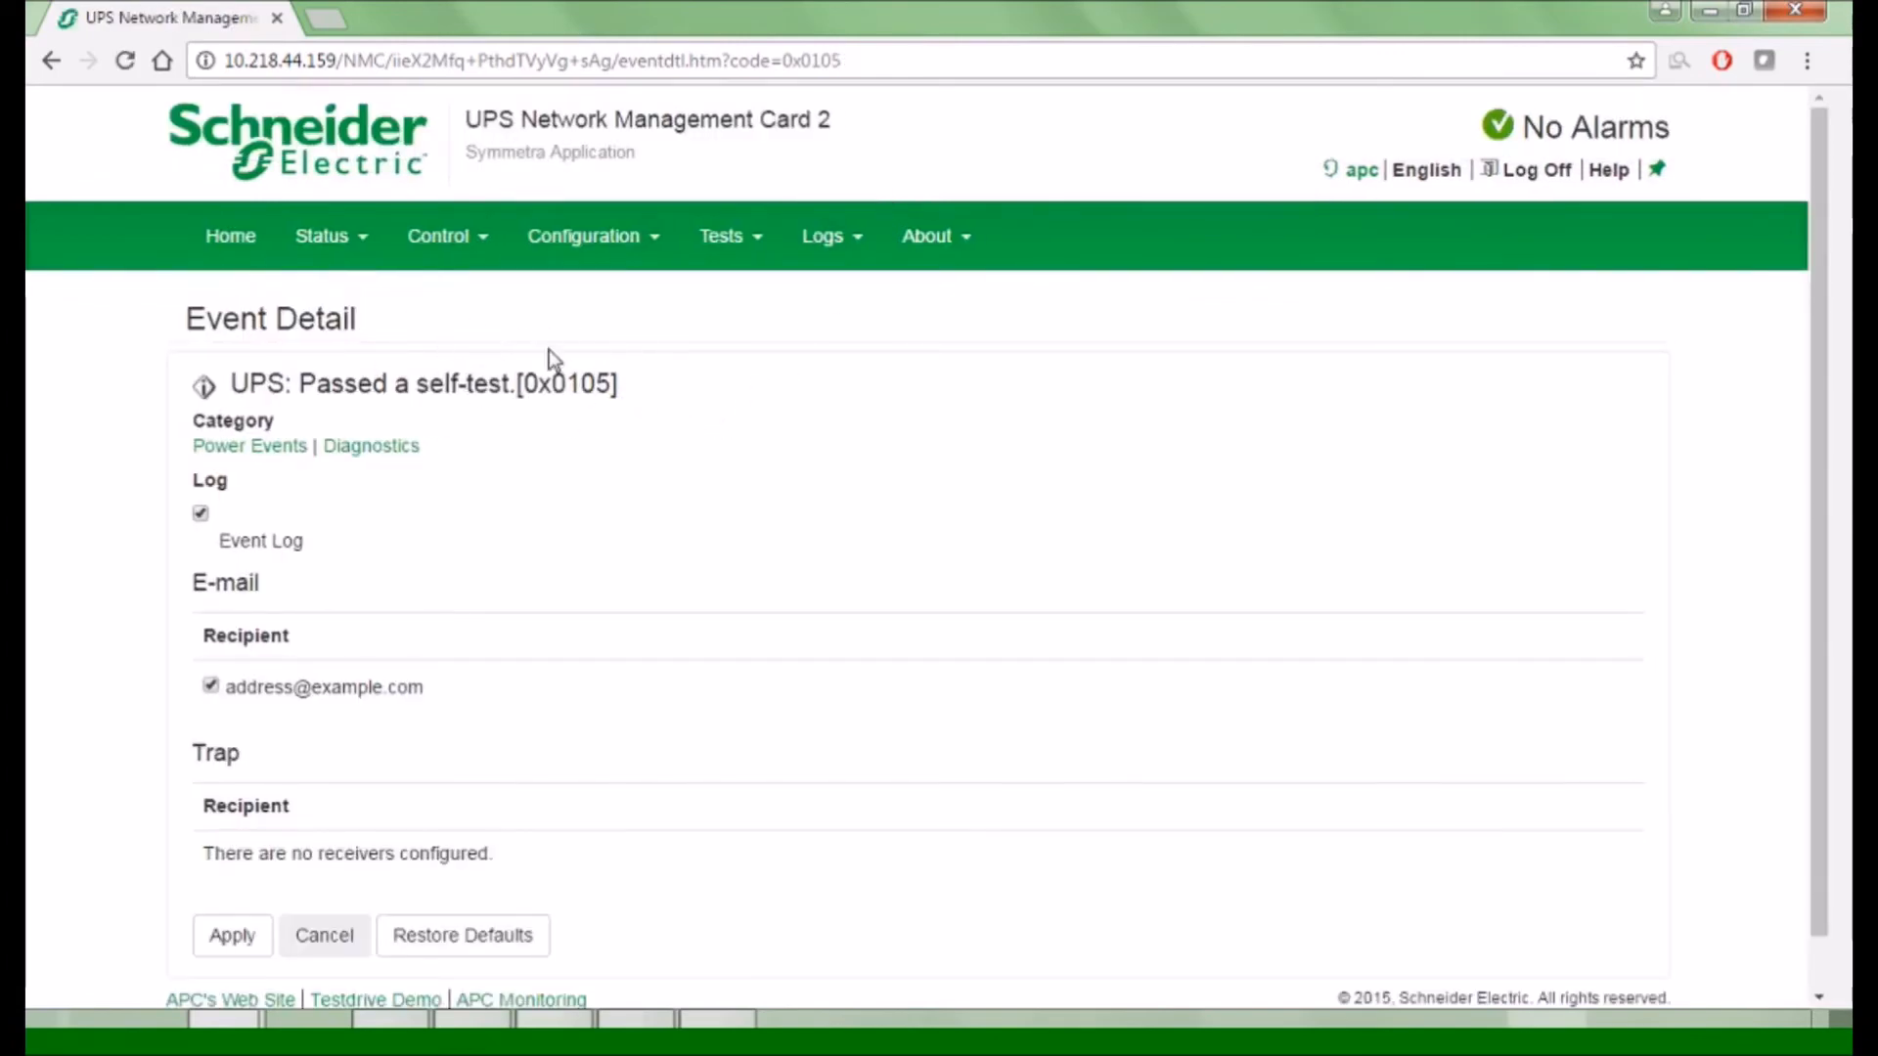
- Disable e-mail notification for 'UPS: Passed a self-test' (0x0105) and apply
left_click(212, 687)
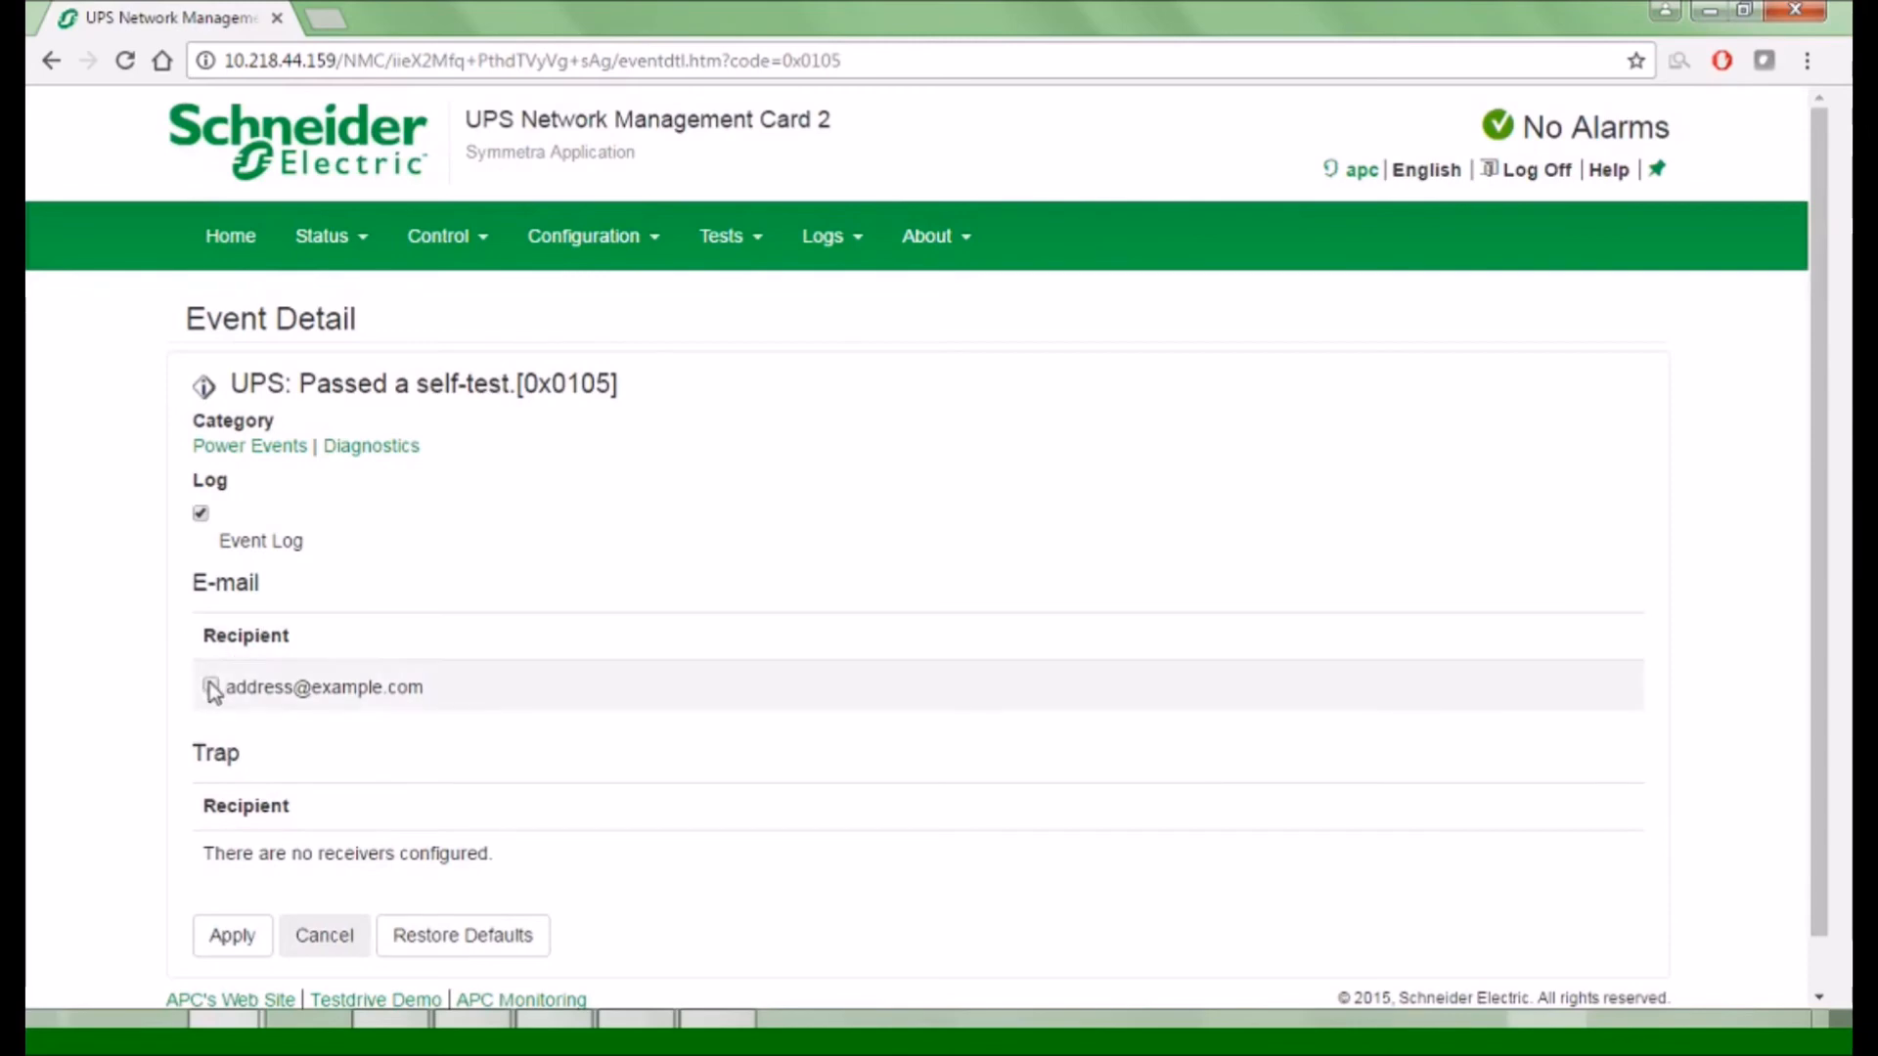
left_click(231, 935)
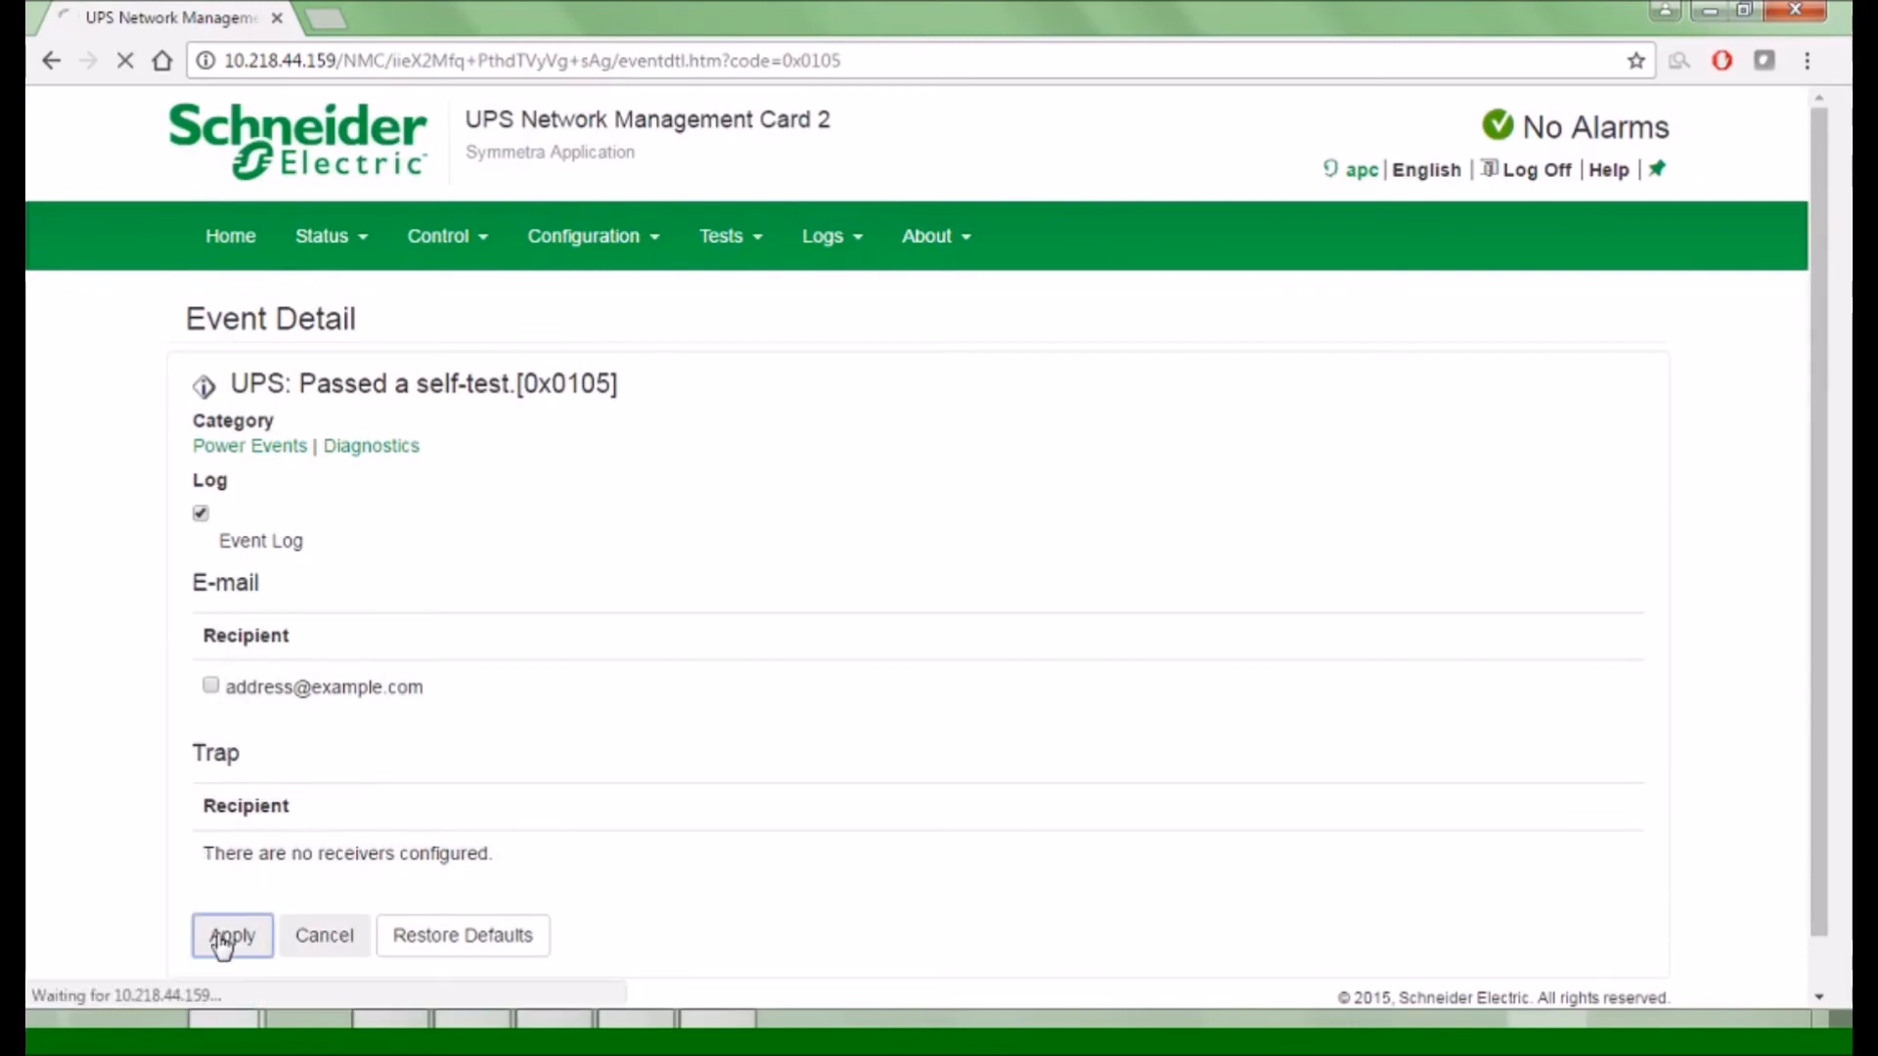
left_click(233, 935)
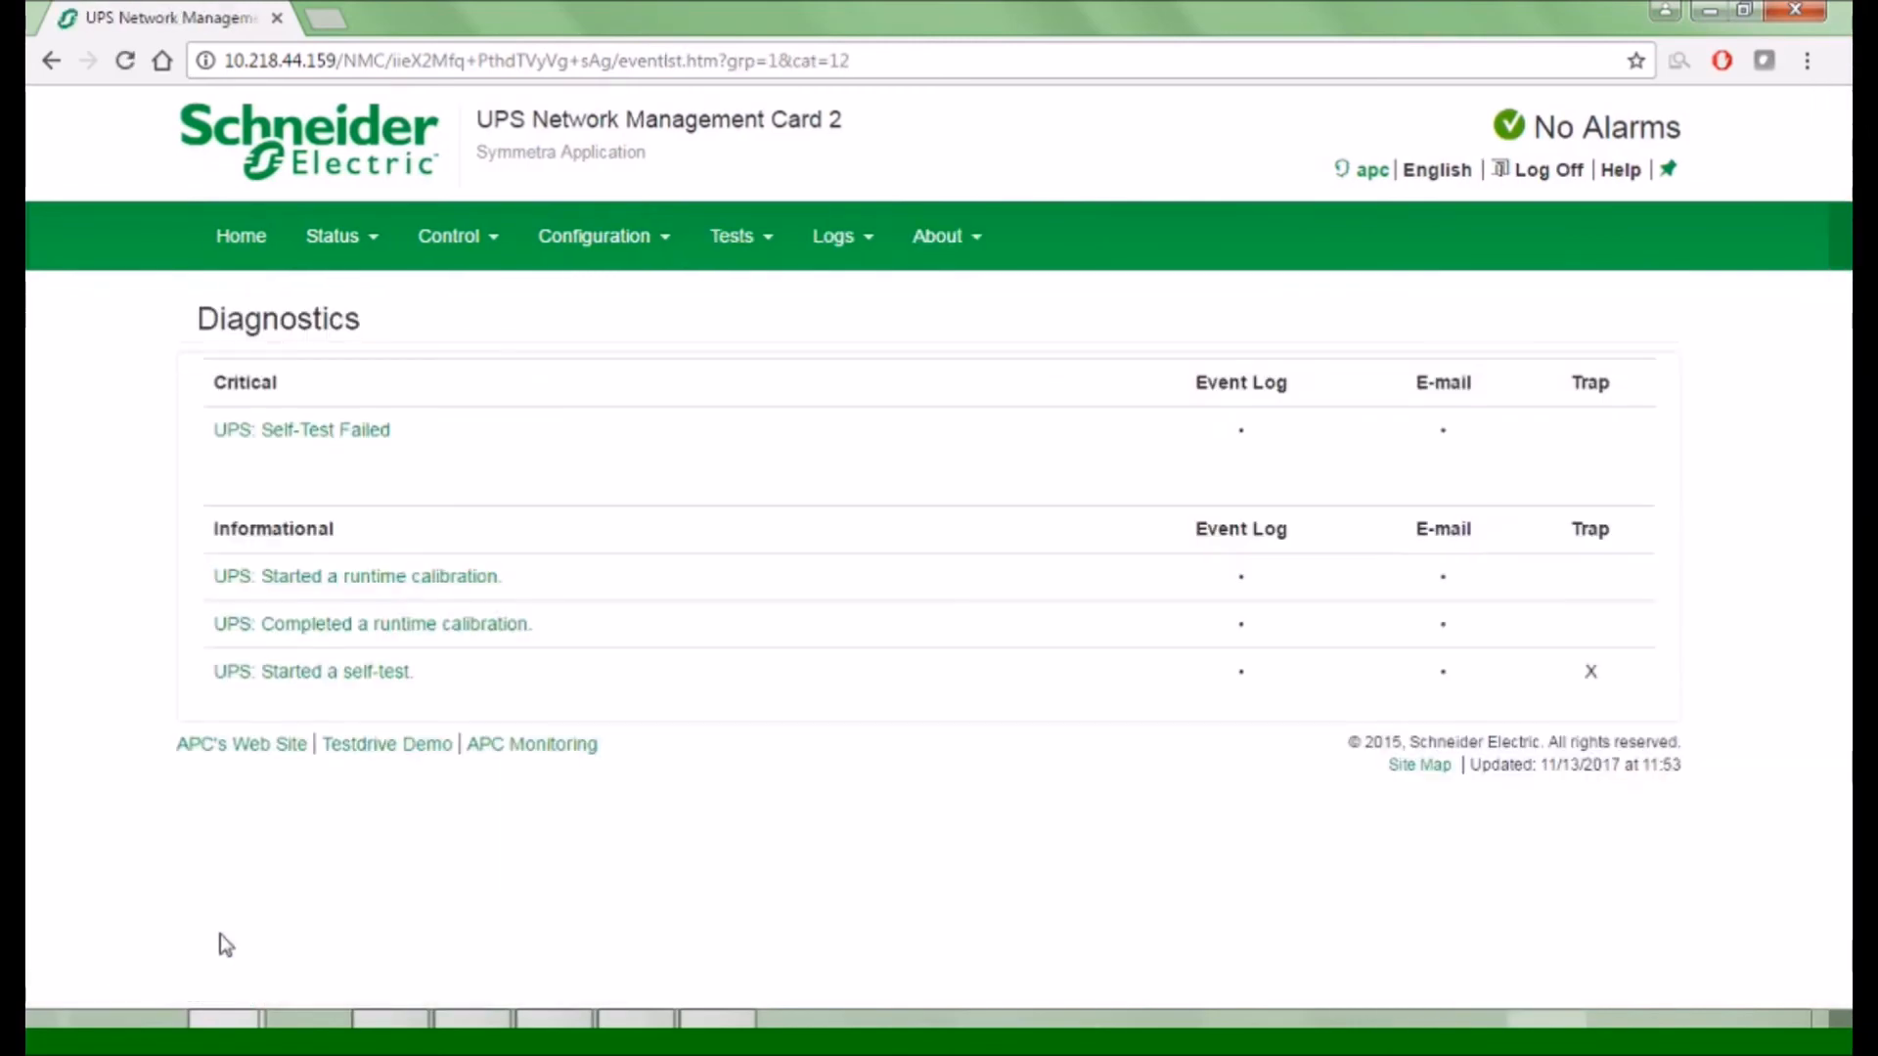
mouse_move(1548, 169)
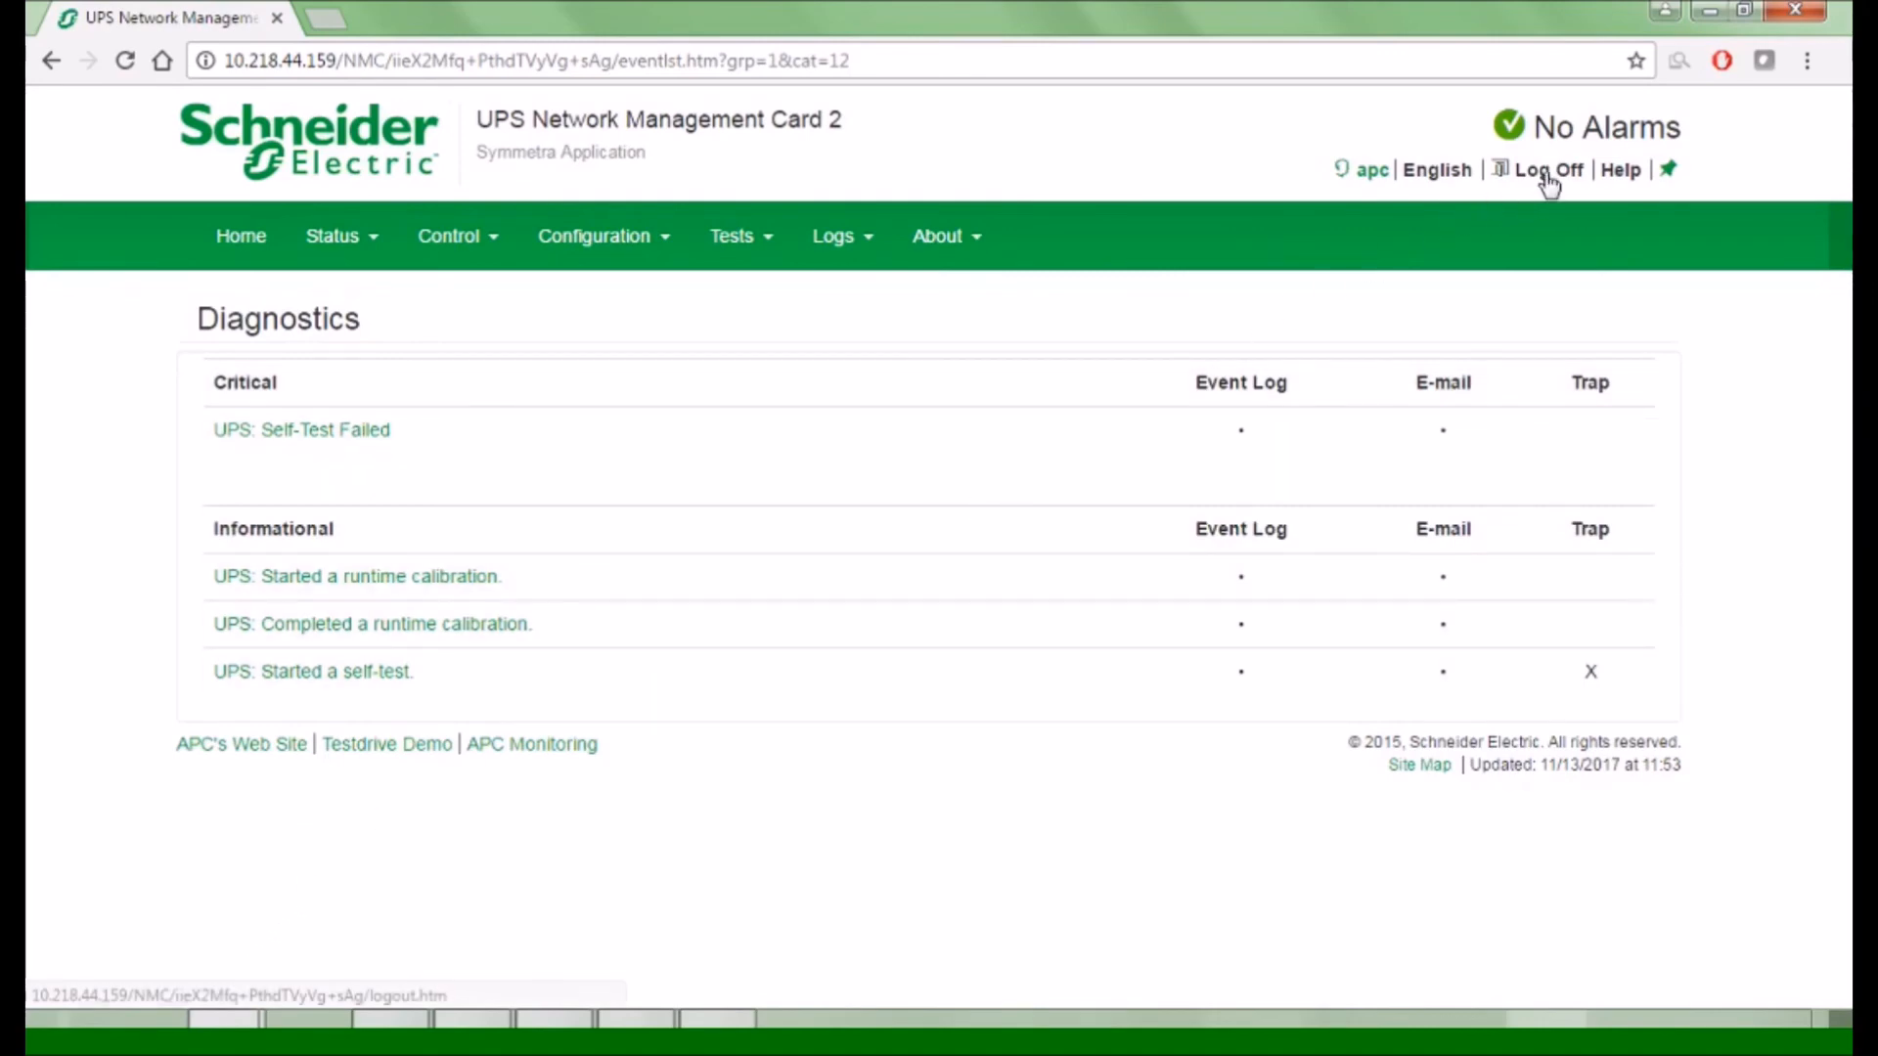